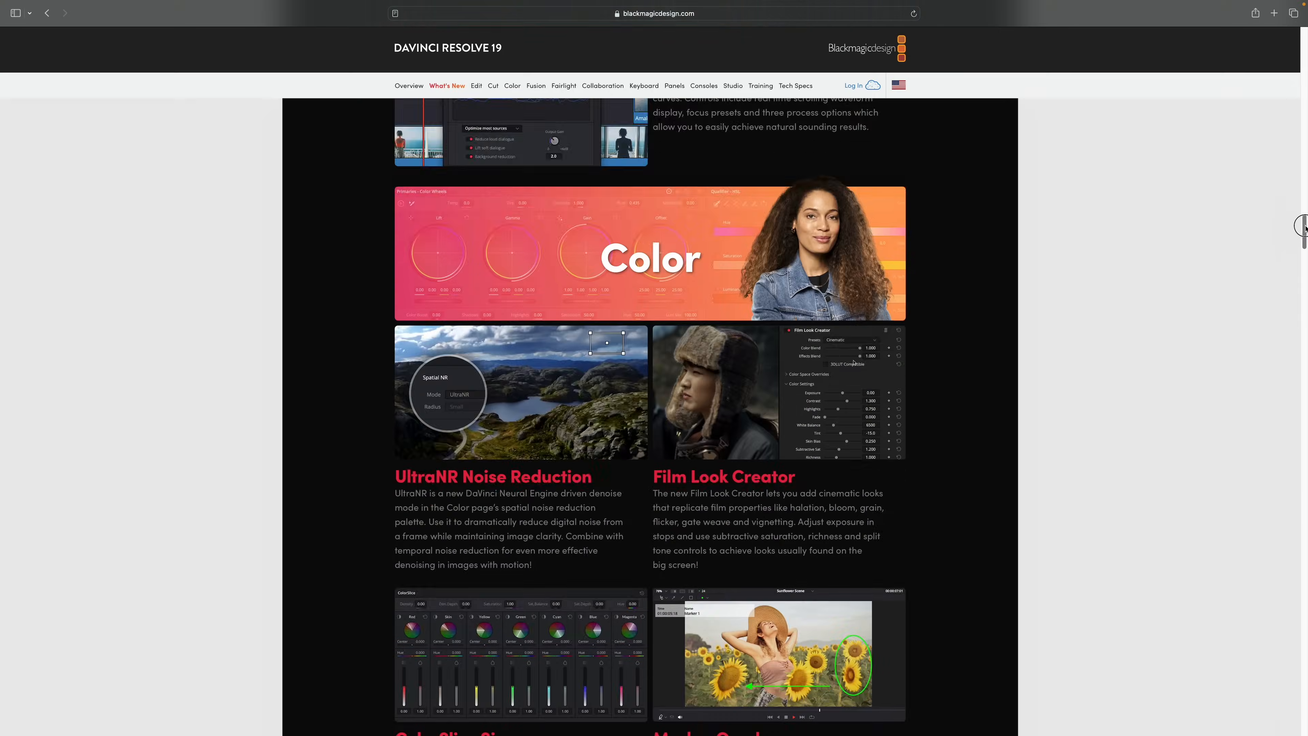
# Scroll the What's New page down to the Film Look Creator section
pyautogui.scroll(-3)
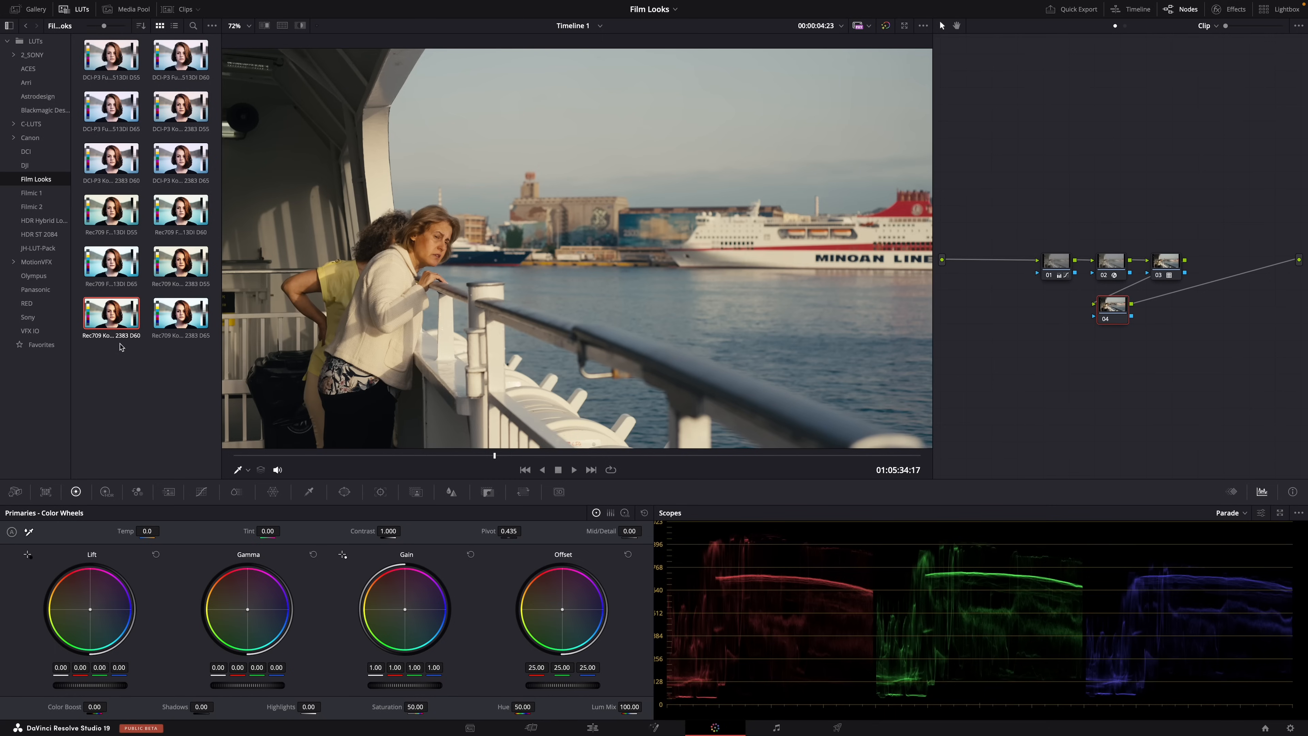
pyautogui.moveTo(1096, 320)
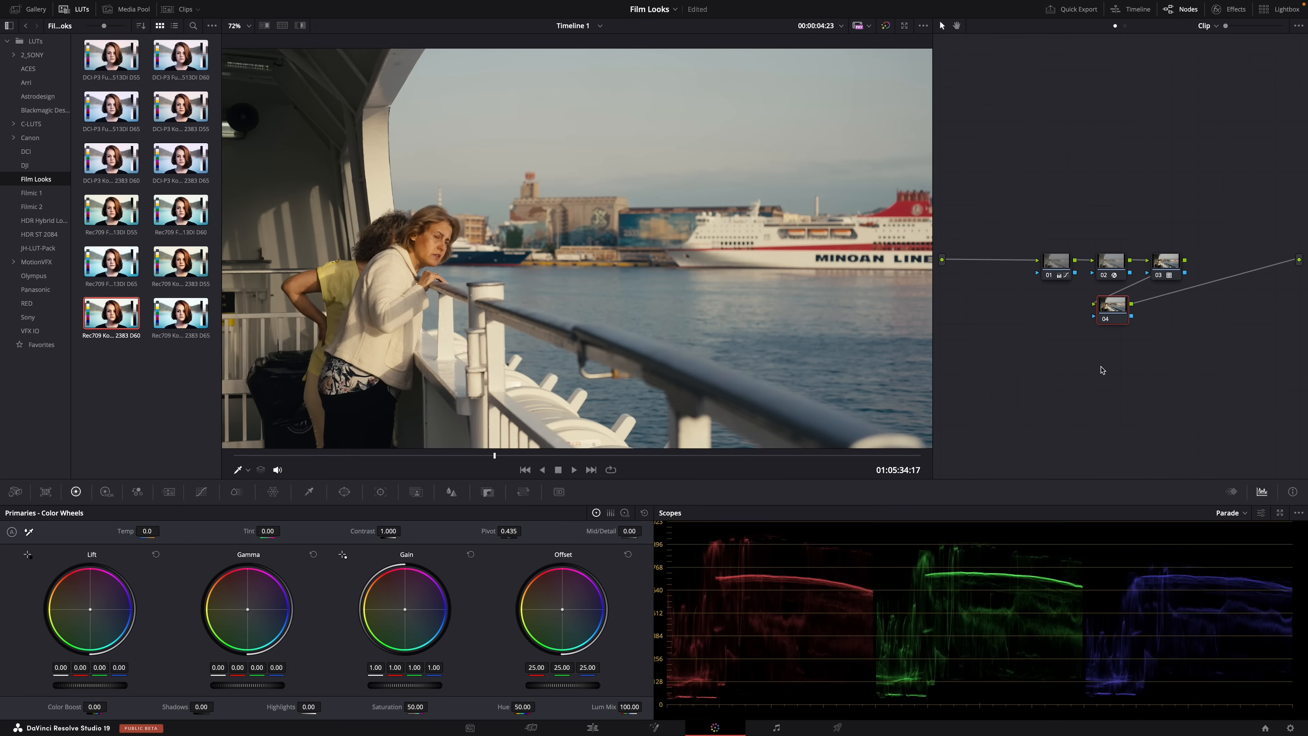
pyautogui.moveTo(1088, 375)
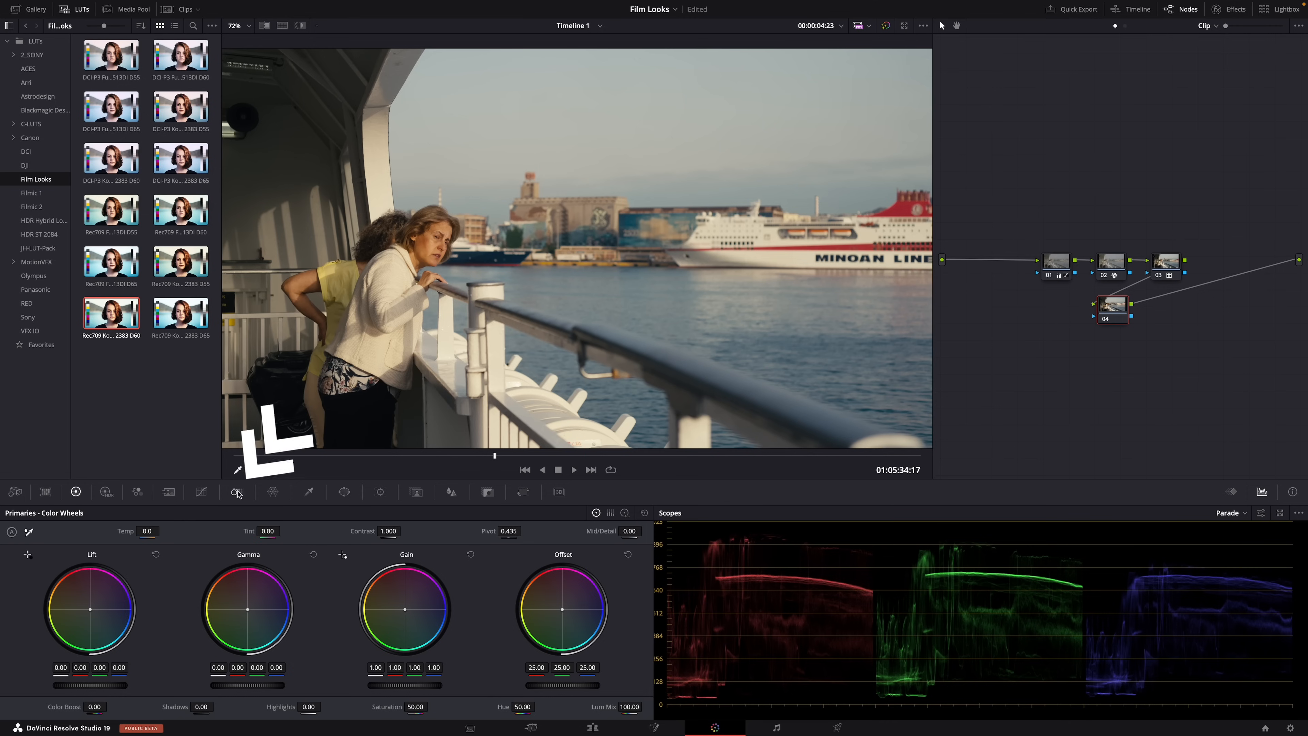
# Raise the ferry clip's ColorSlice saturation to 2.00 with saturation depth 0.90
pyautogui.click(236, 491)
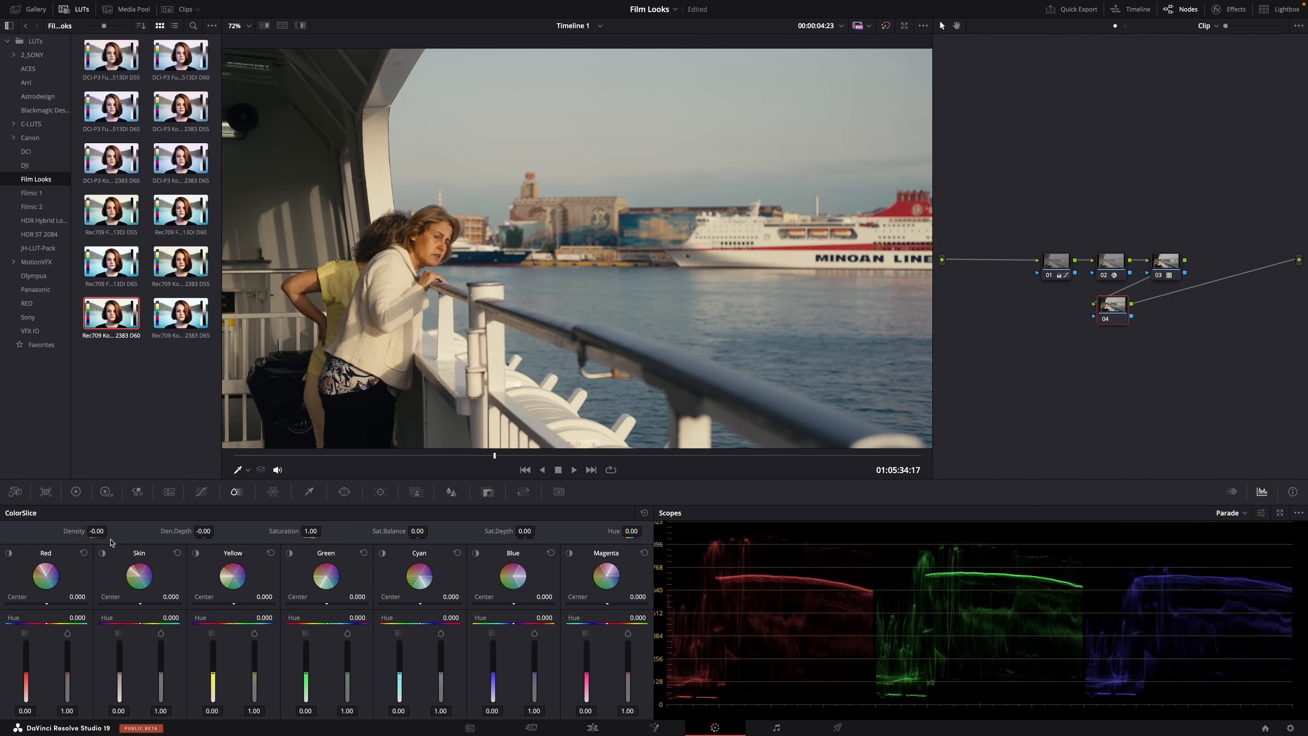
pyautogui.moveTo(96, 530); pyautogui.dragTo(108, 517)
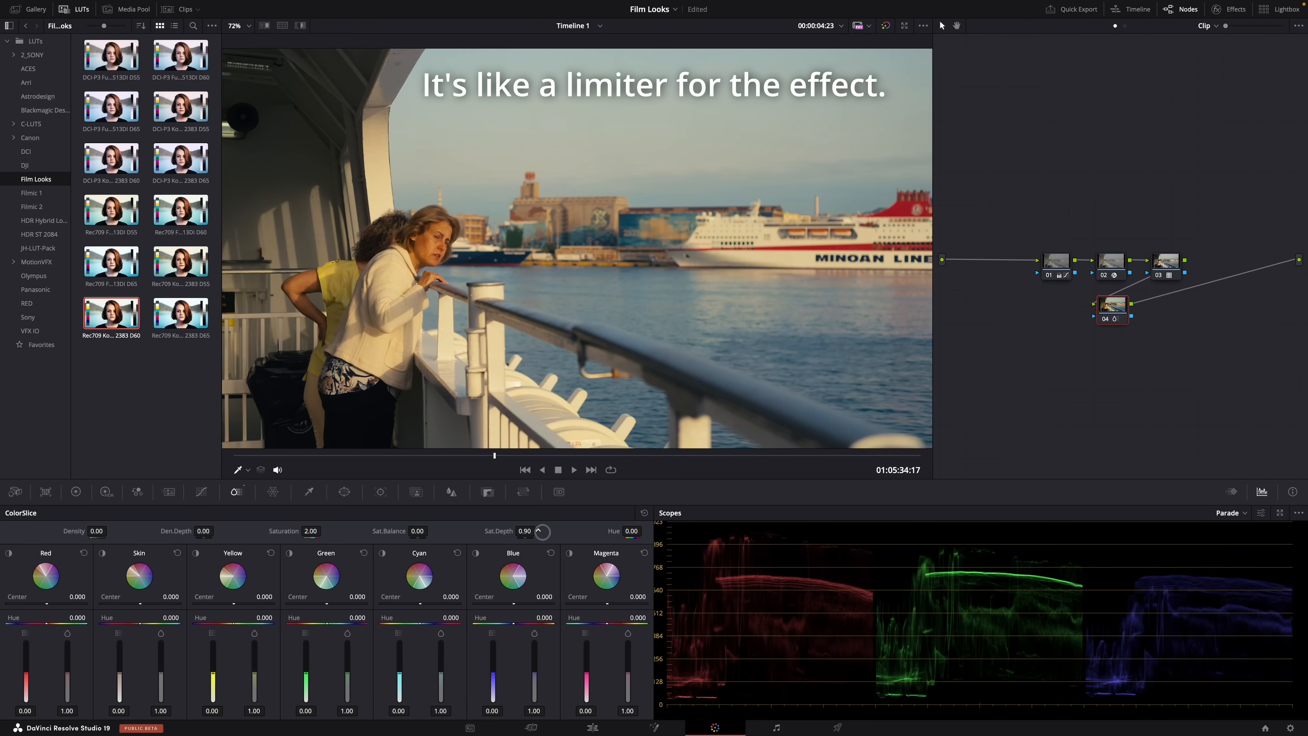
pyautogui.click(550, 528)
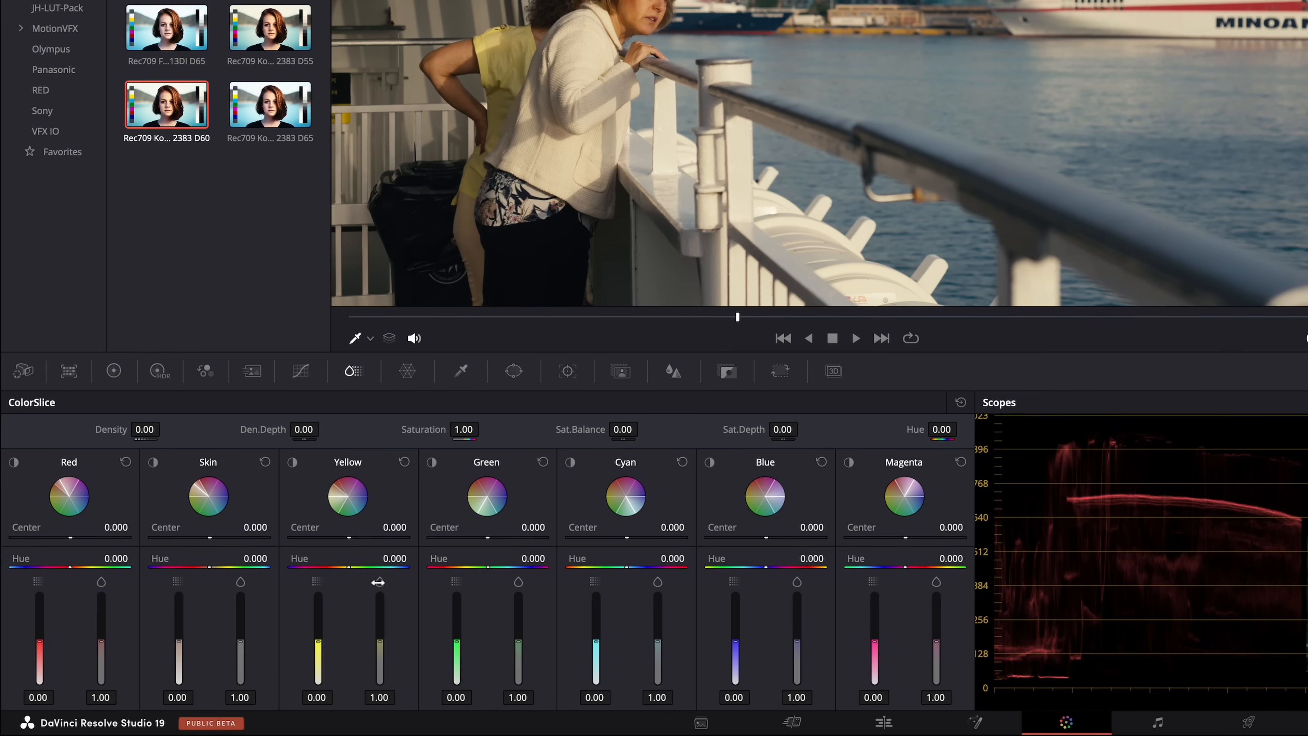
pyautogui.moveTo(263, 473)
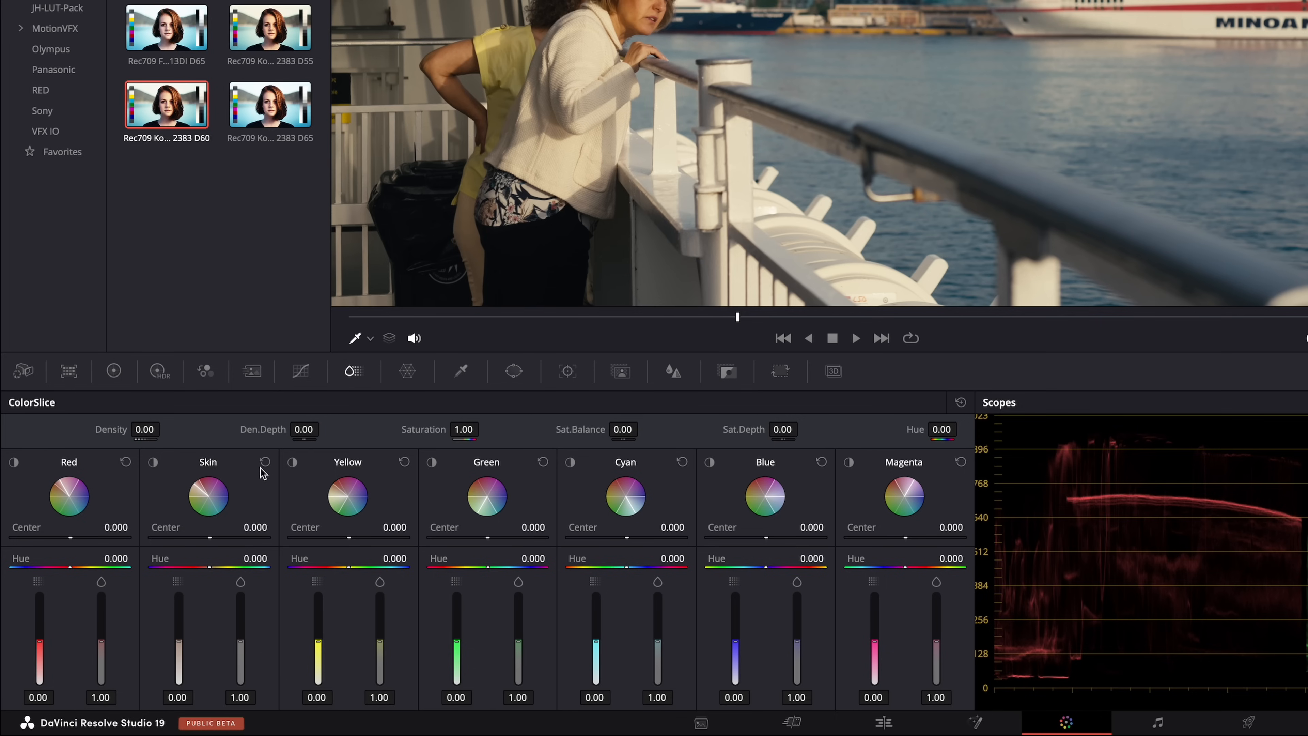
pyautogui.moveTo(190, 508)
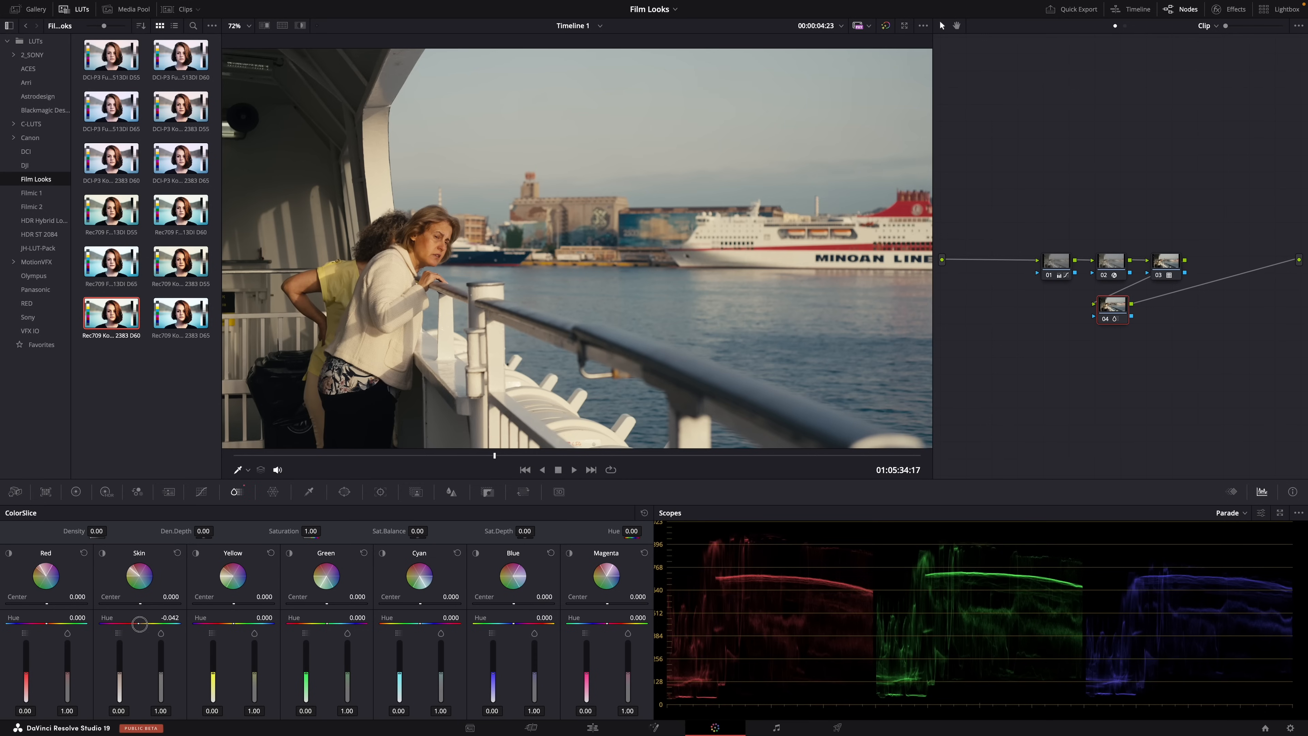
# Shift the ColorSlice Skin hue slightly on the ferry clip
pyautogui.moveTo(139, 621); pyautogui.dragTo(118, 662)
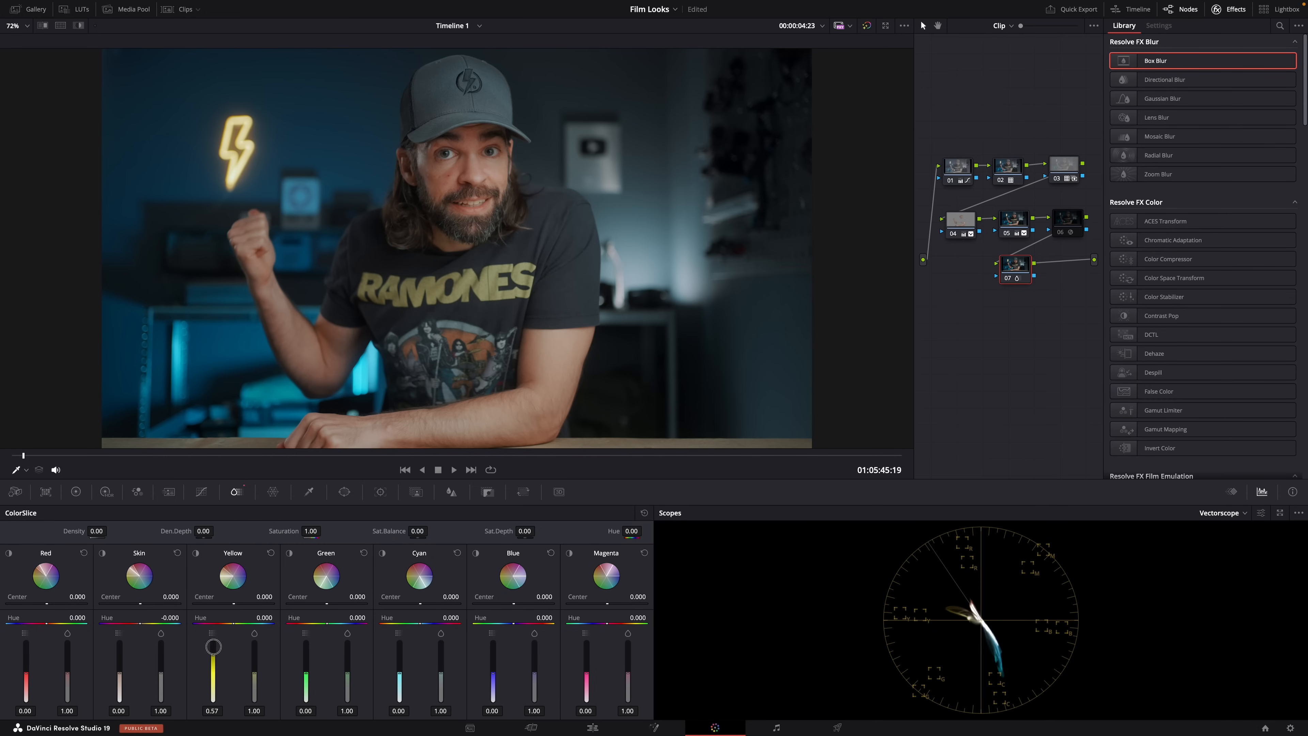
# Raise ColorSlice Yellow density to 0.52 and saturation to 1.45 on the neon sign clip
pyautogui.moveTo(212, 646); pyautogui.dragTo(254, 651)
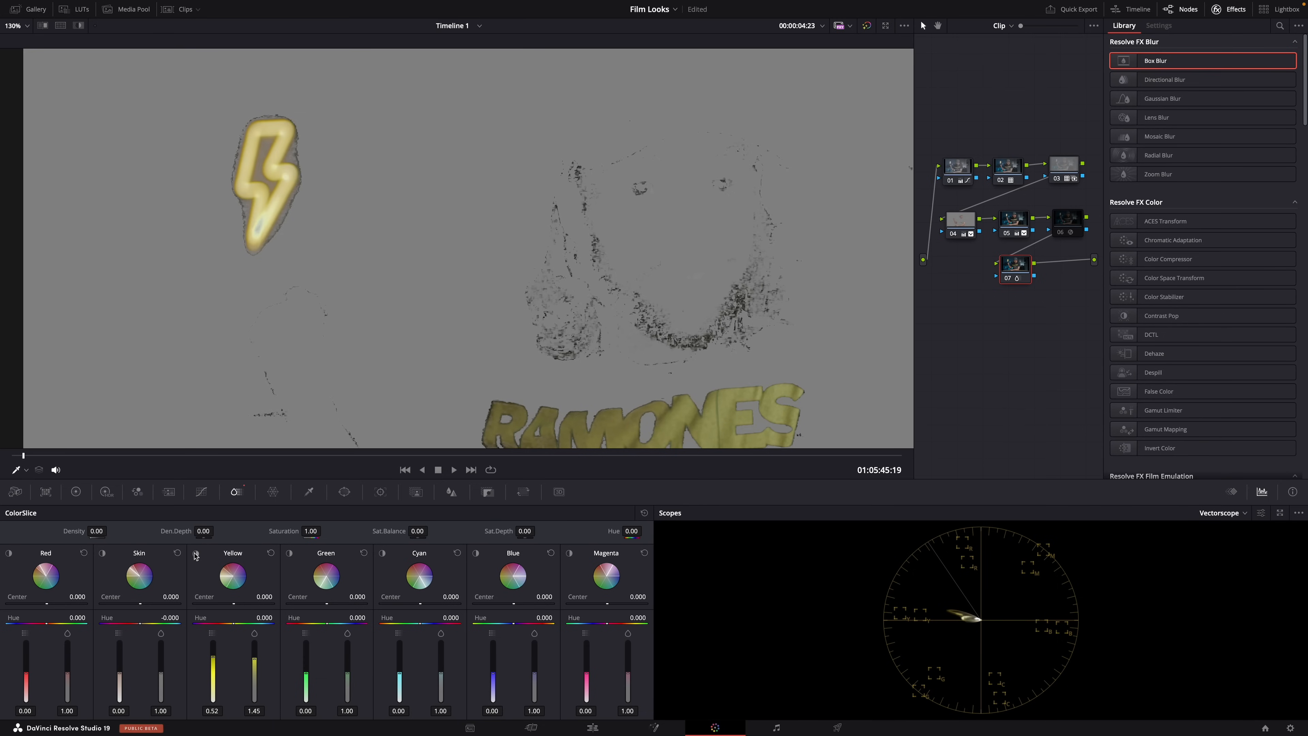
# Turn off Highlight so the viewer shows the full graded neon clip
pyautogui.click(902, 26)
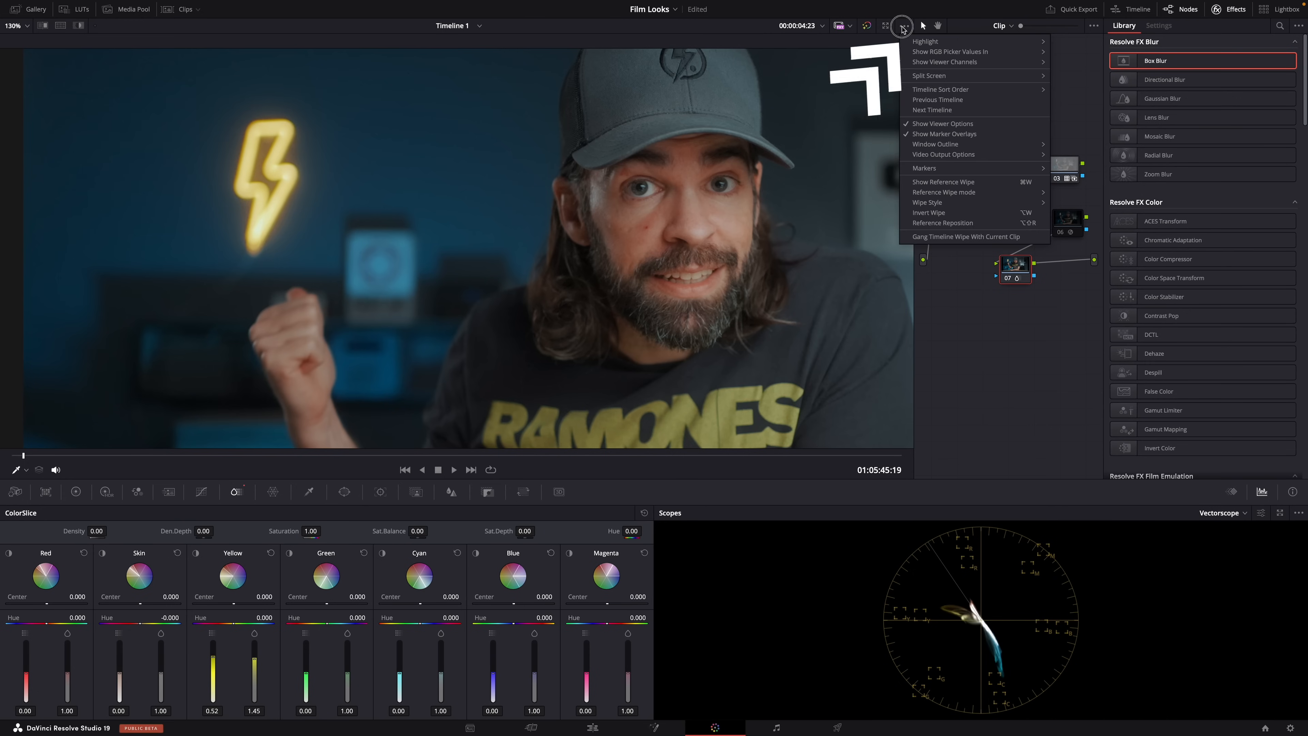
pyautogui.moveTo(924, 41)
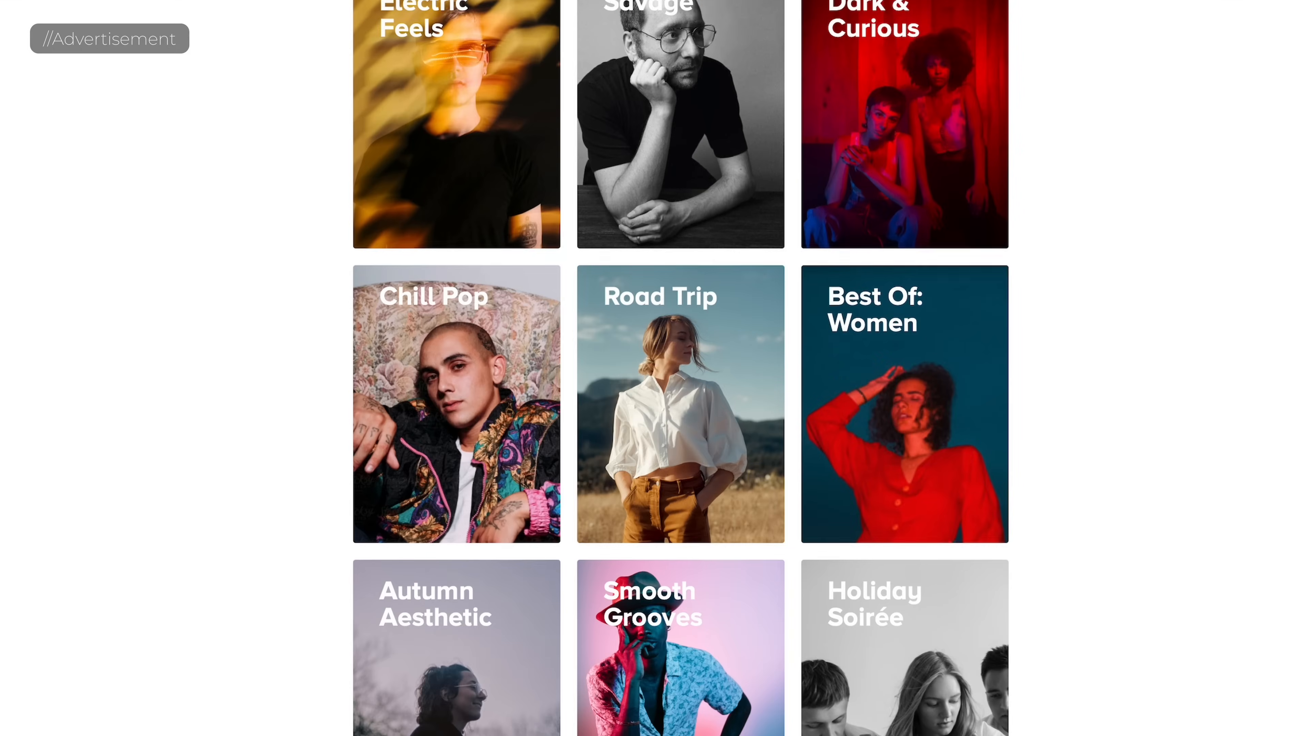
pyautogui.scroll(-3)
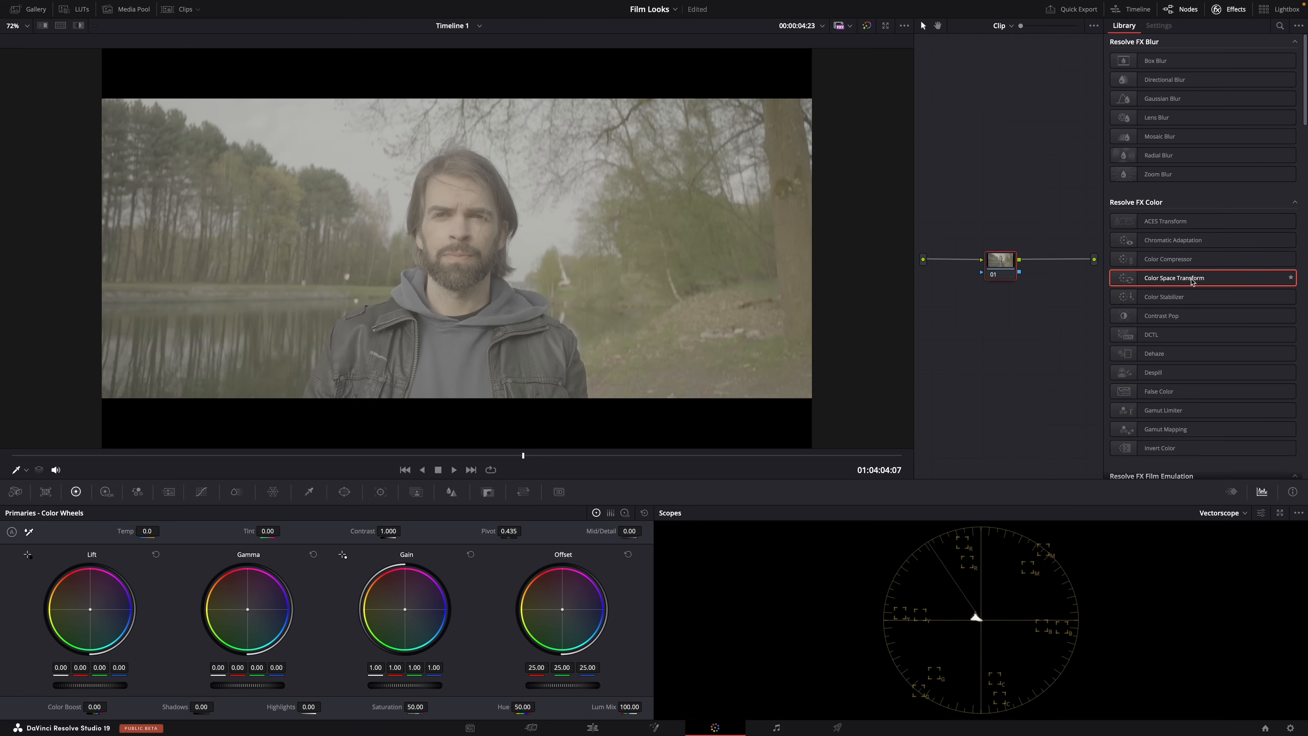
# Scroll the Effects Library toward the Film Look Creator effect
pyautogui.scroll(-3)
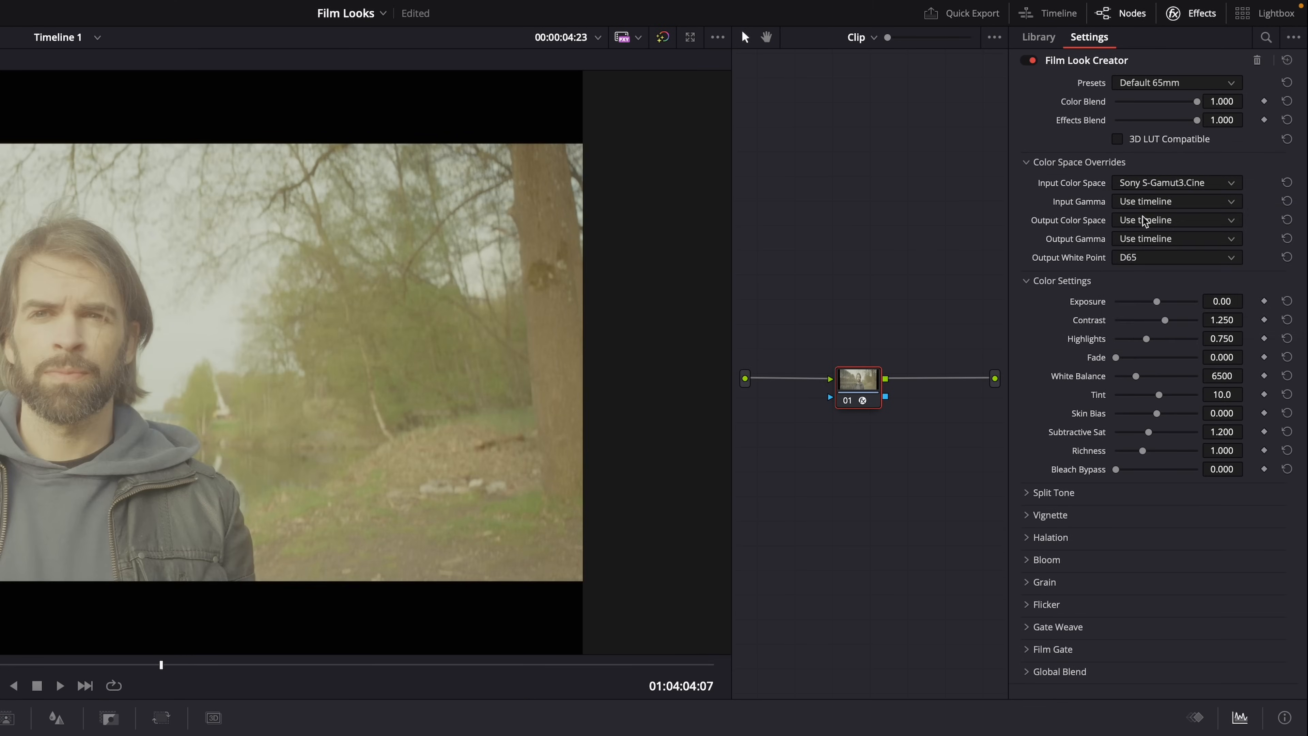
# Set Film Look Creator's input gamma to Sony S-Log3 for the canal clip
pyautogui.click(1176, 219)
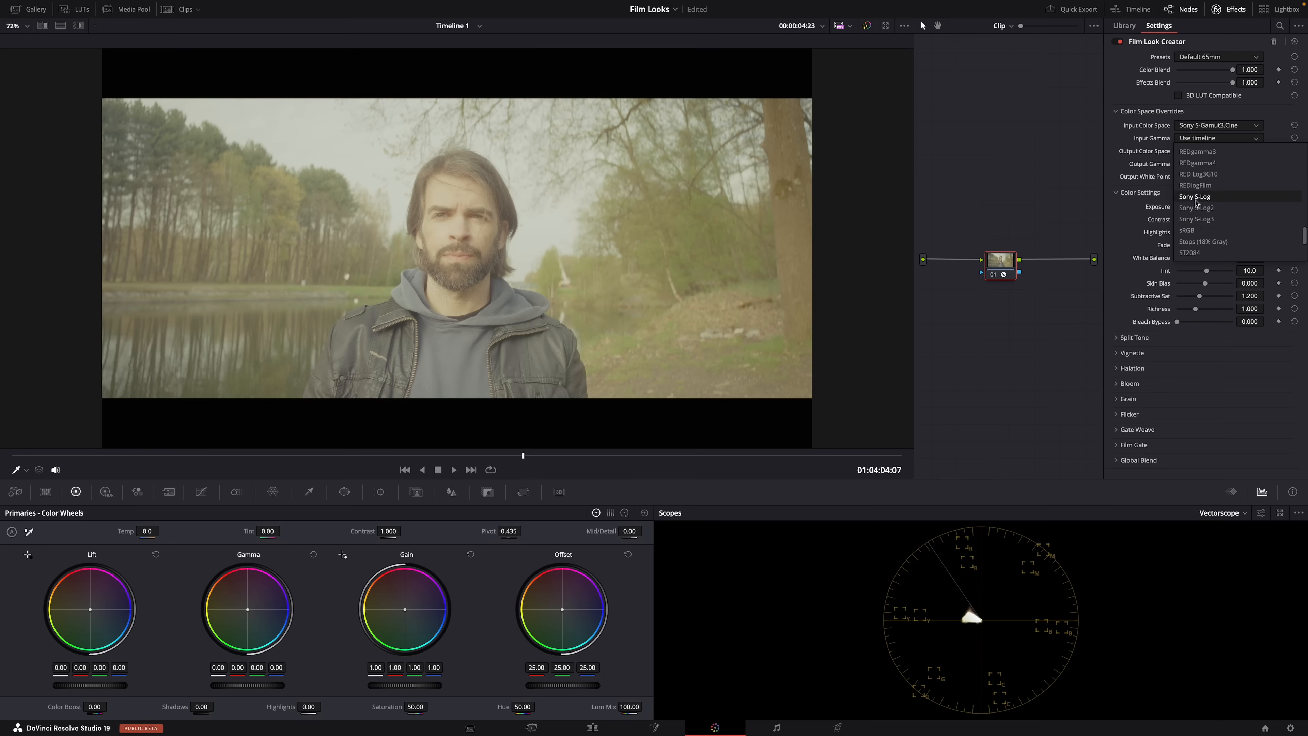
pyautogui.click(1196, 208)
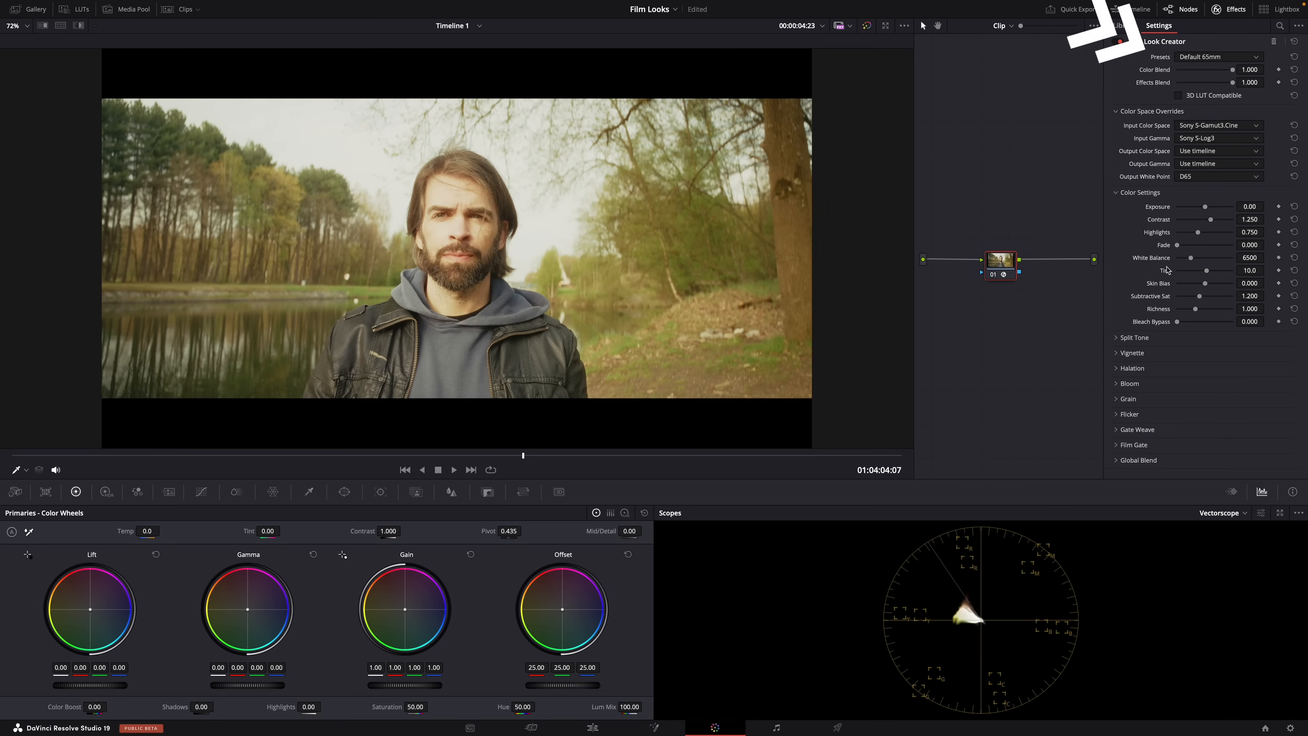
# Lower the film look exposure to about -1.05 and white balance to 5798
pyautogui.moveTo(1205, 205); pyautogui.dragTo(1201, 206)
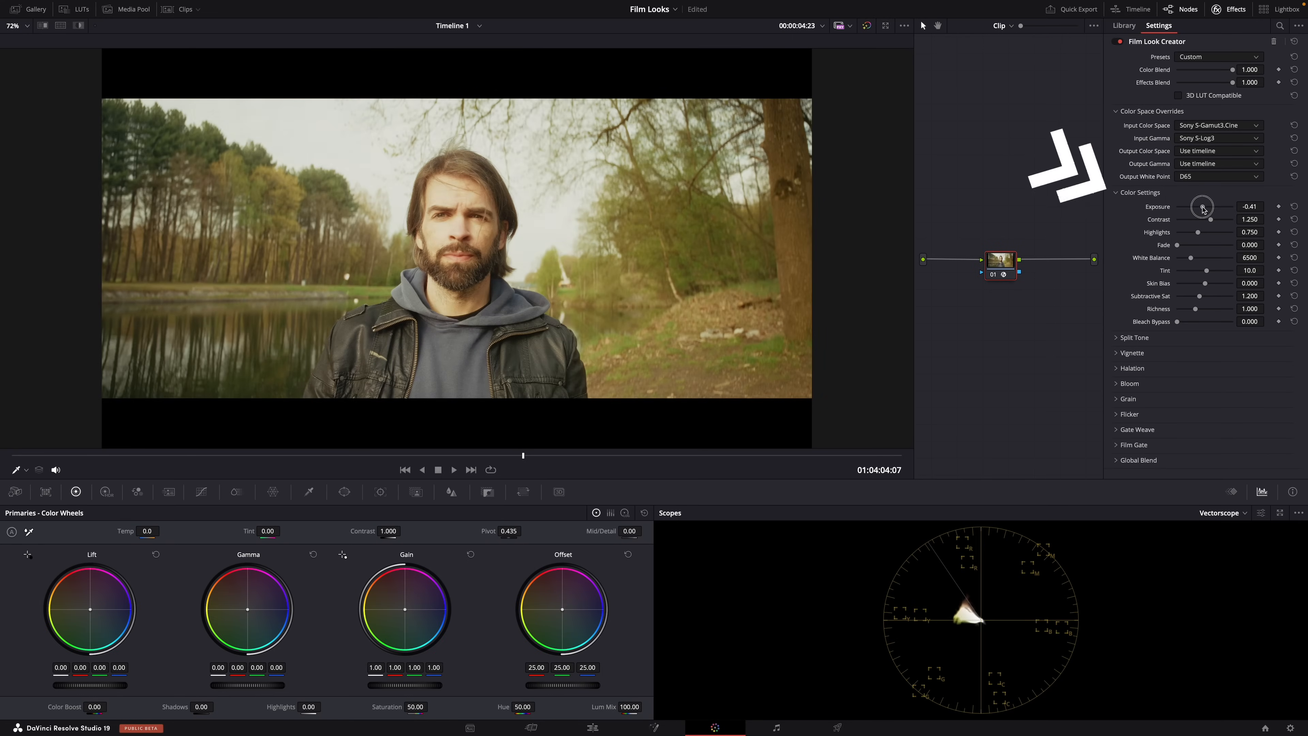
pyautogui.moveTo(1204, 205); pyautogui.dragTo(1200, 205)
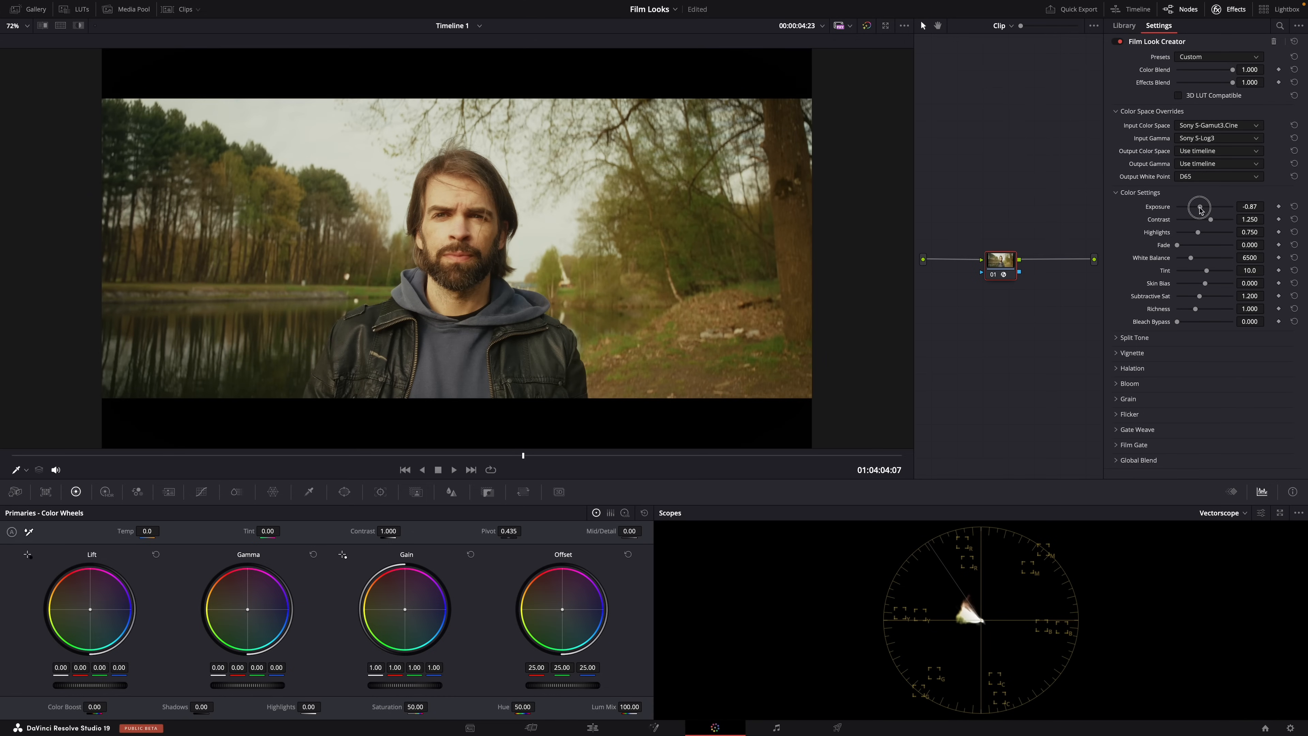
pyautogui.moveTo(1199, 207); pyautogui.dragTo(1184, 207)
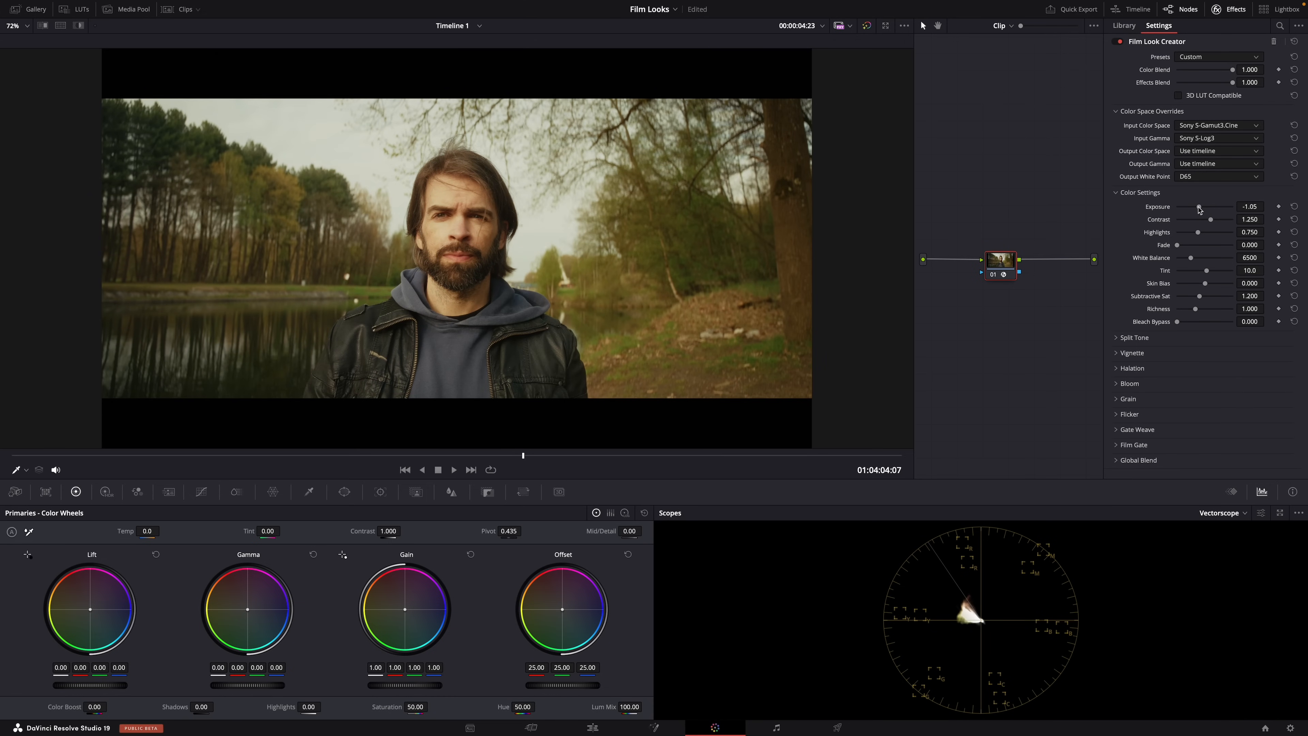
pyautogui.moveTo(1210, 256); pyautogui.dragTo(1189, 257)
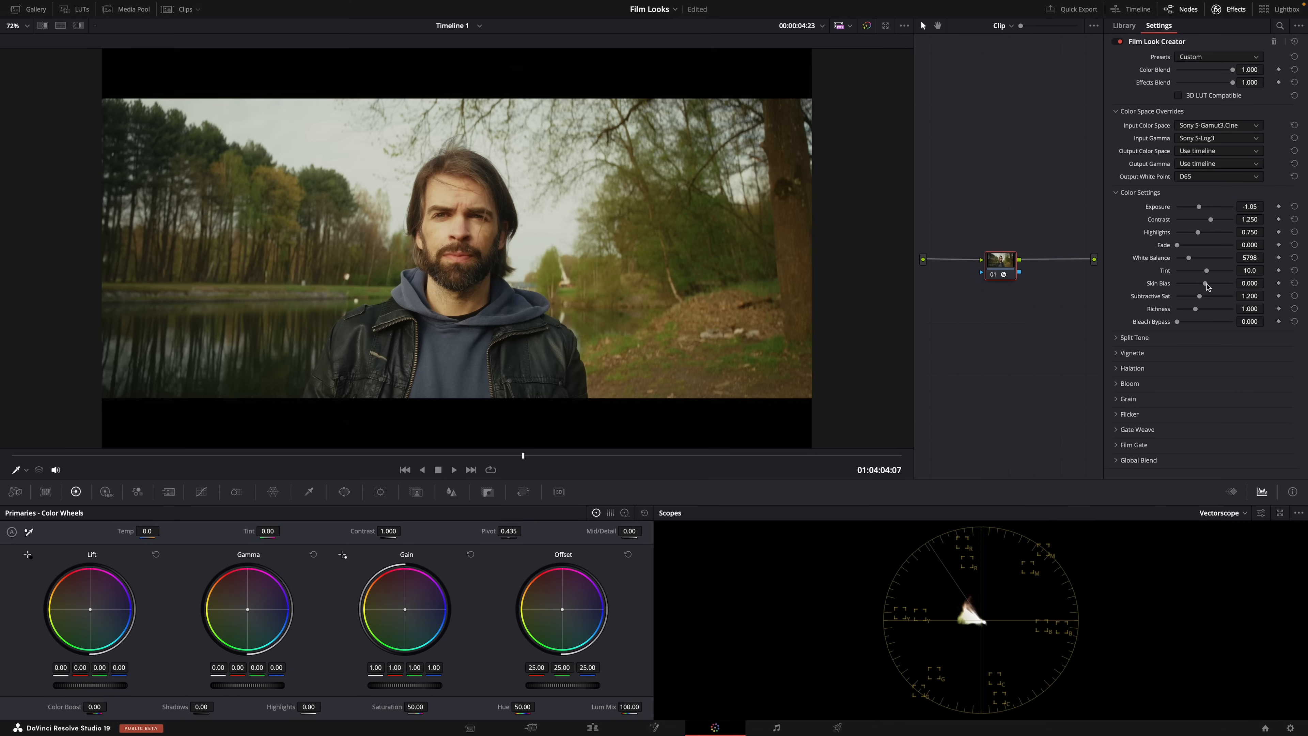
# Adjust skin bias up to 0.670, then settle it slightly negative
pyautogui.moveTo(1194, 283); pyautogui.dragTo(1217, 283)
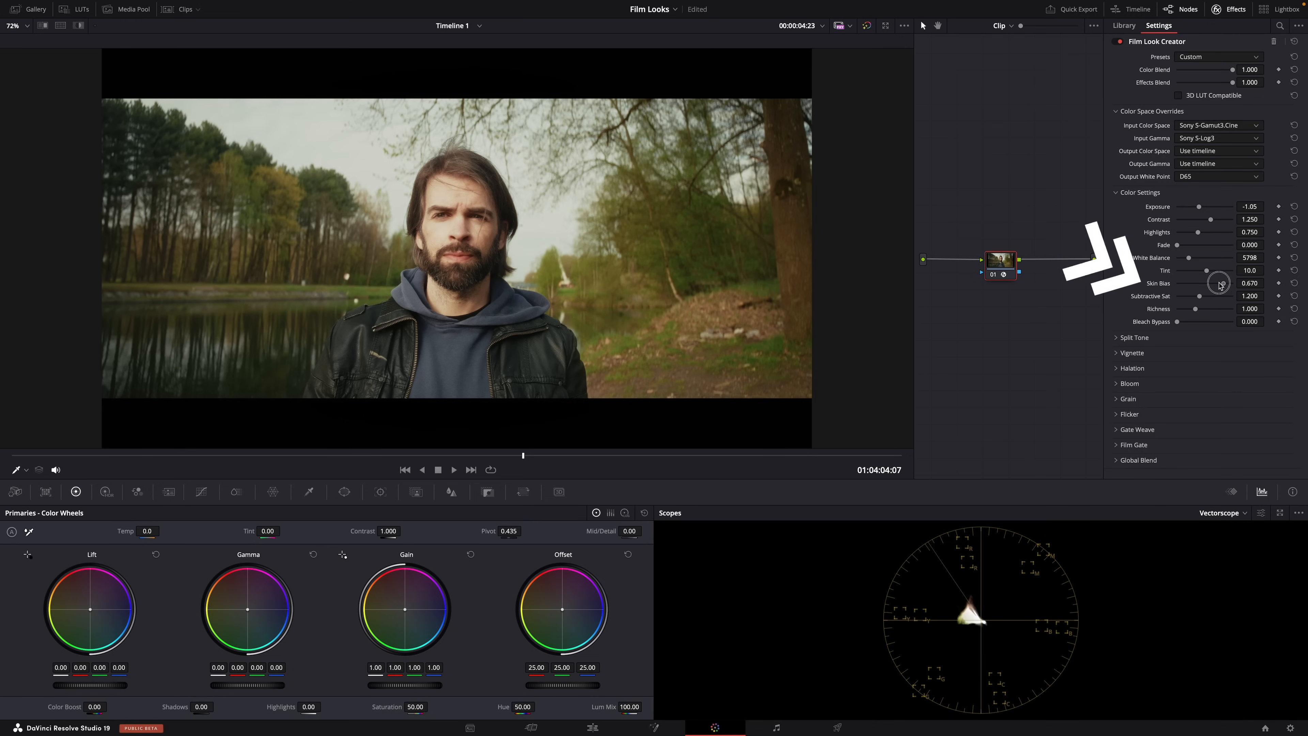
pyautogui.moveTo(1218, 282); pyautogui.dragTo(1176, 282)
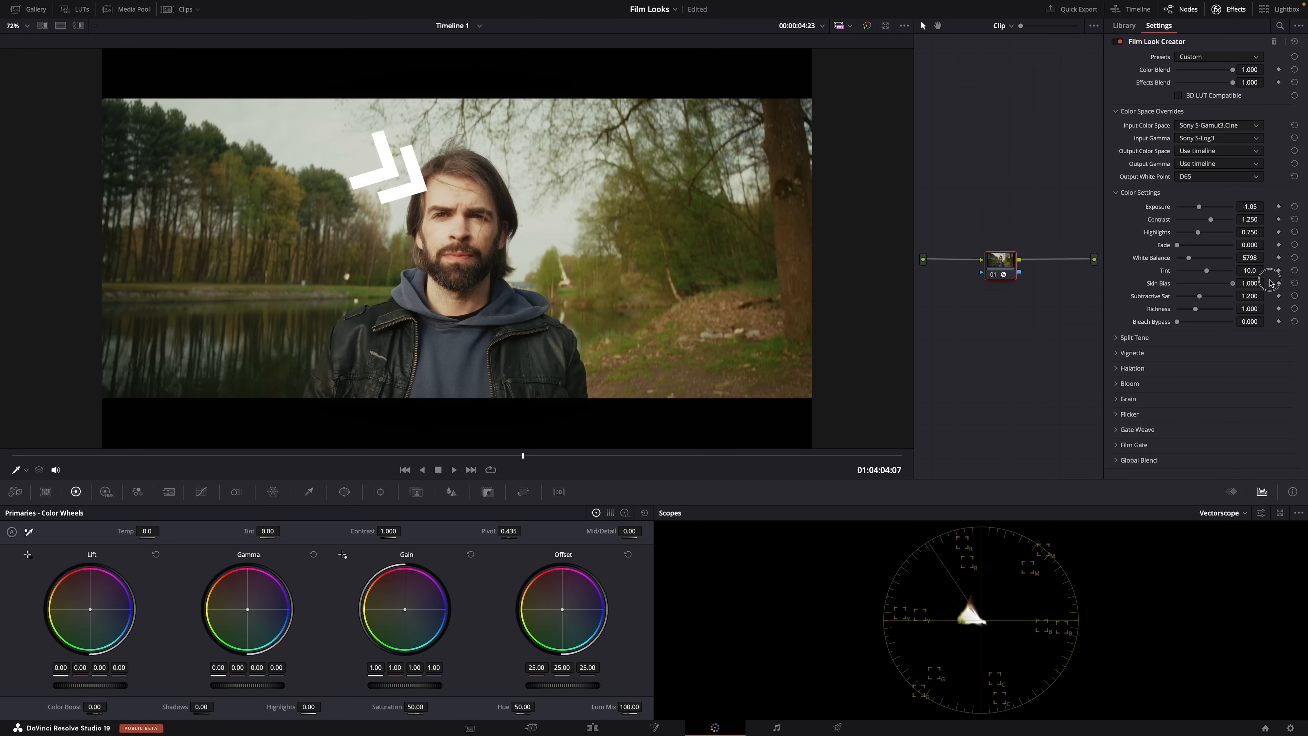
pyautogui.moveTo(1233, 282); pyautogui.dragTo(1200, 283)
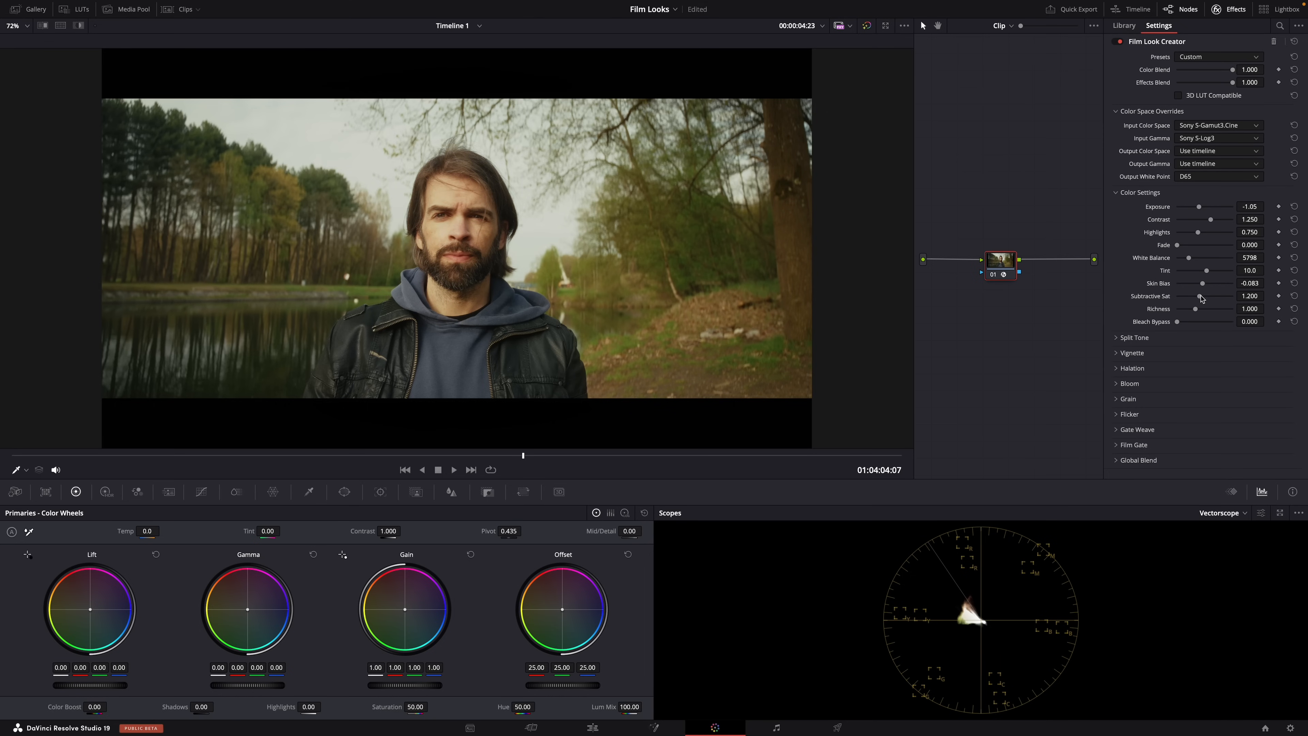
# Push subtractive saturation high, then pull it down for a muted image
pyautogui.moveTo(1192, 295); pyautogui.dragTo(1222, 295)
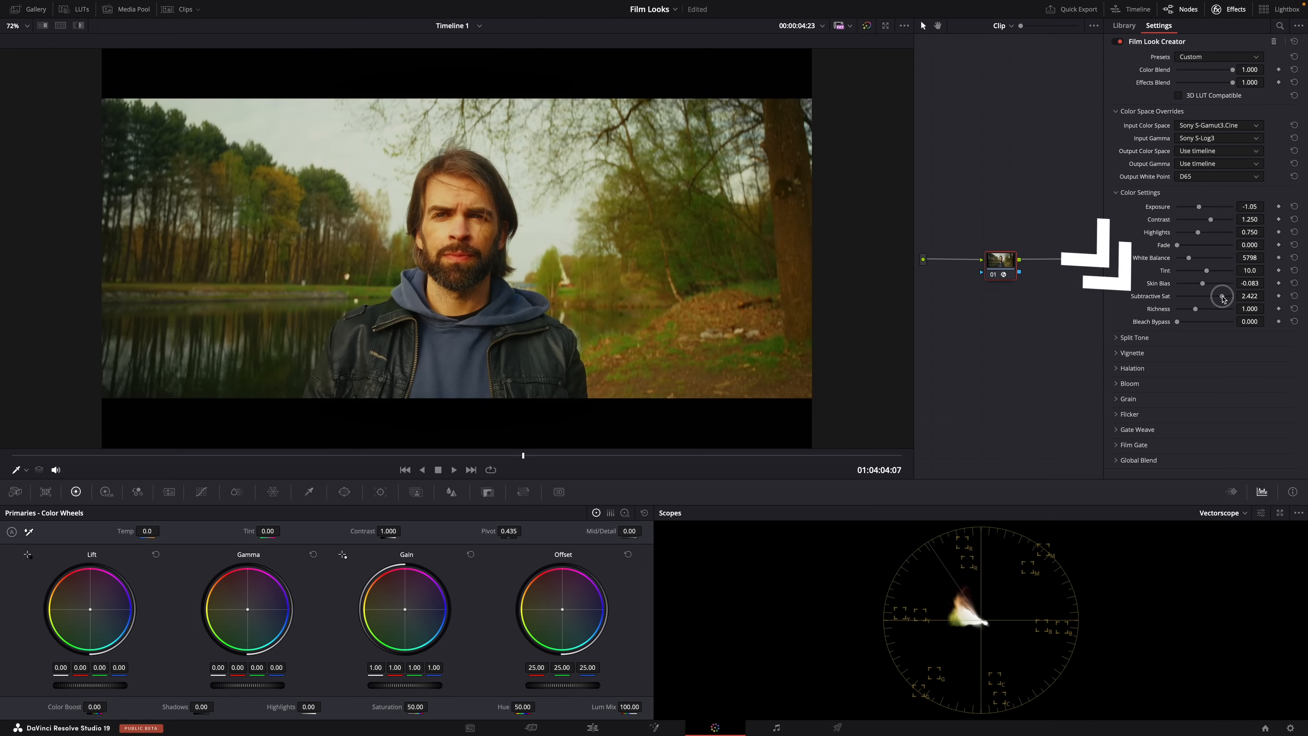
pyautogui.moveTo(1214, 295); pyautogui.dragTo(1226, 295)
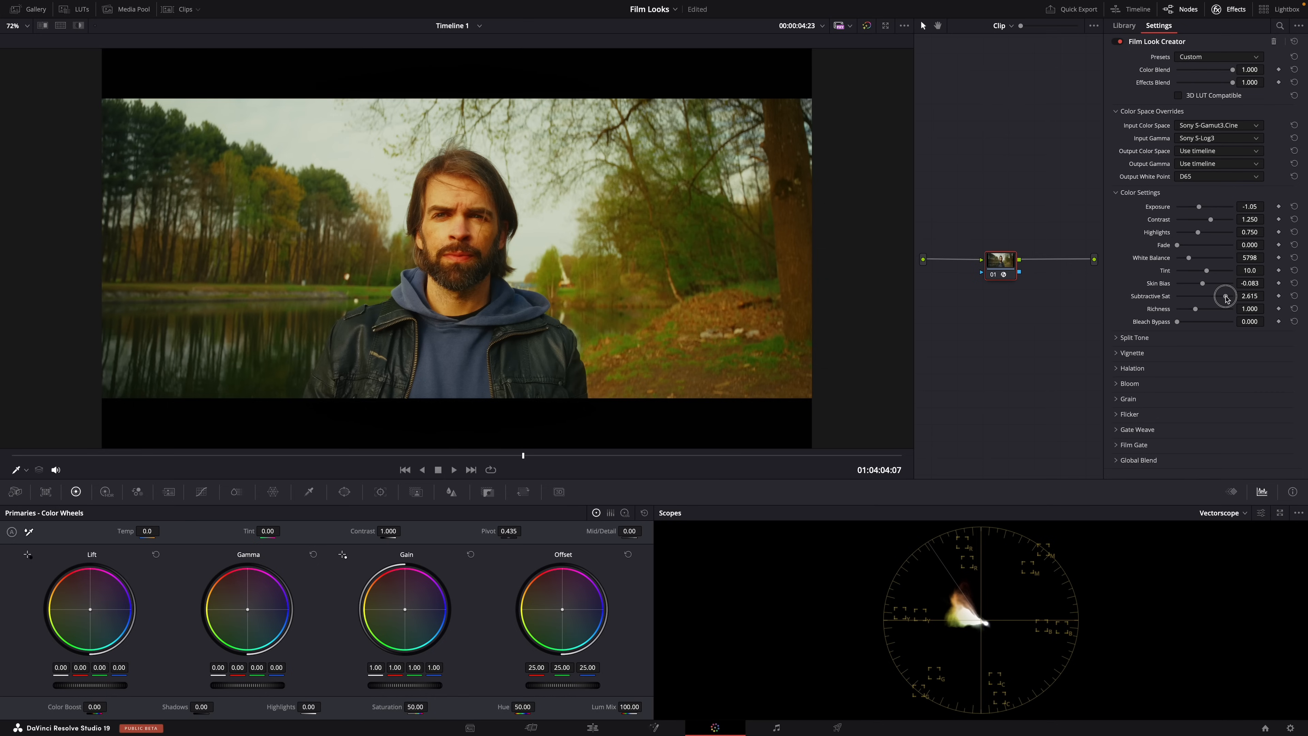
pyautogui.moveTo(1225, 294); pyautogui.dragTo(1184, 295)
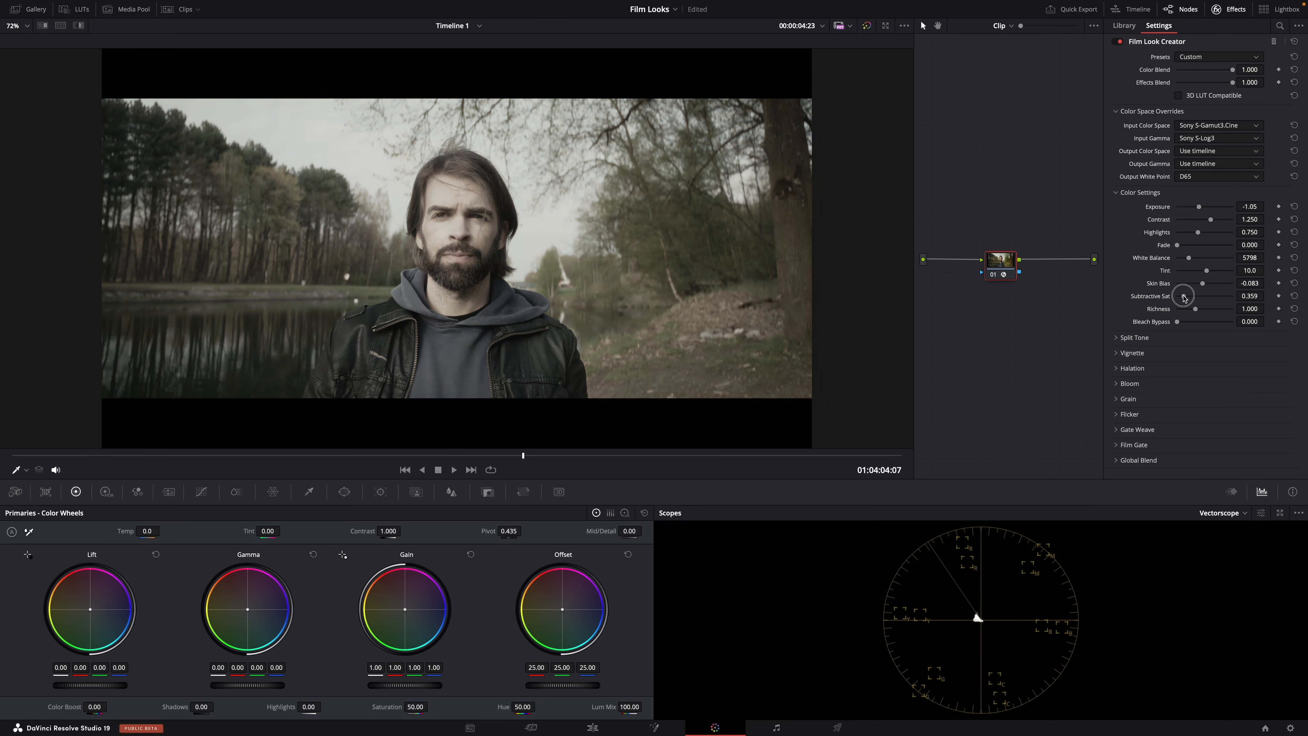
pyautogui.moveTo(1184, 295); pyautogui.dragTo(1205, 295)
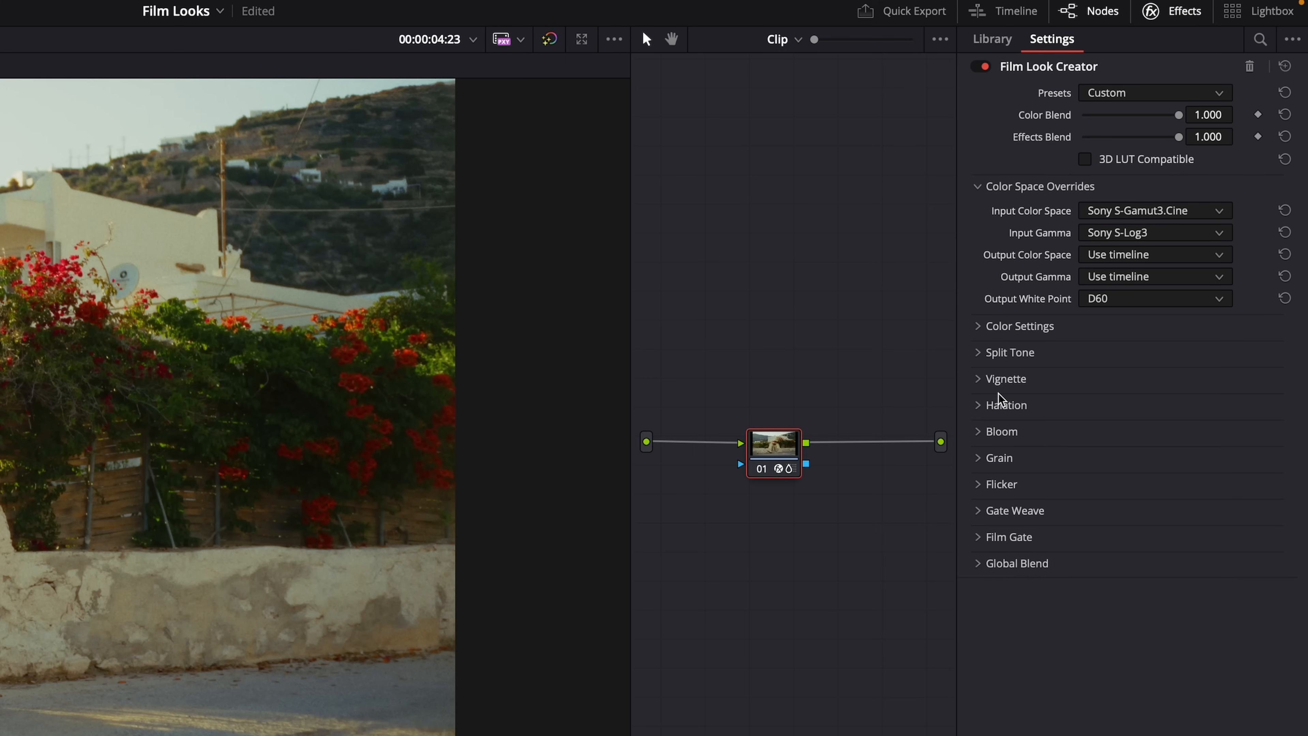
pyautogui.moveTo(991, 358)
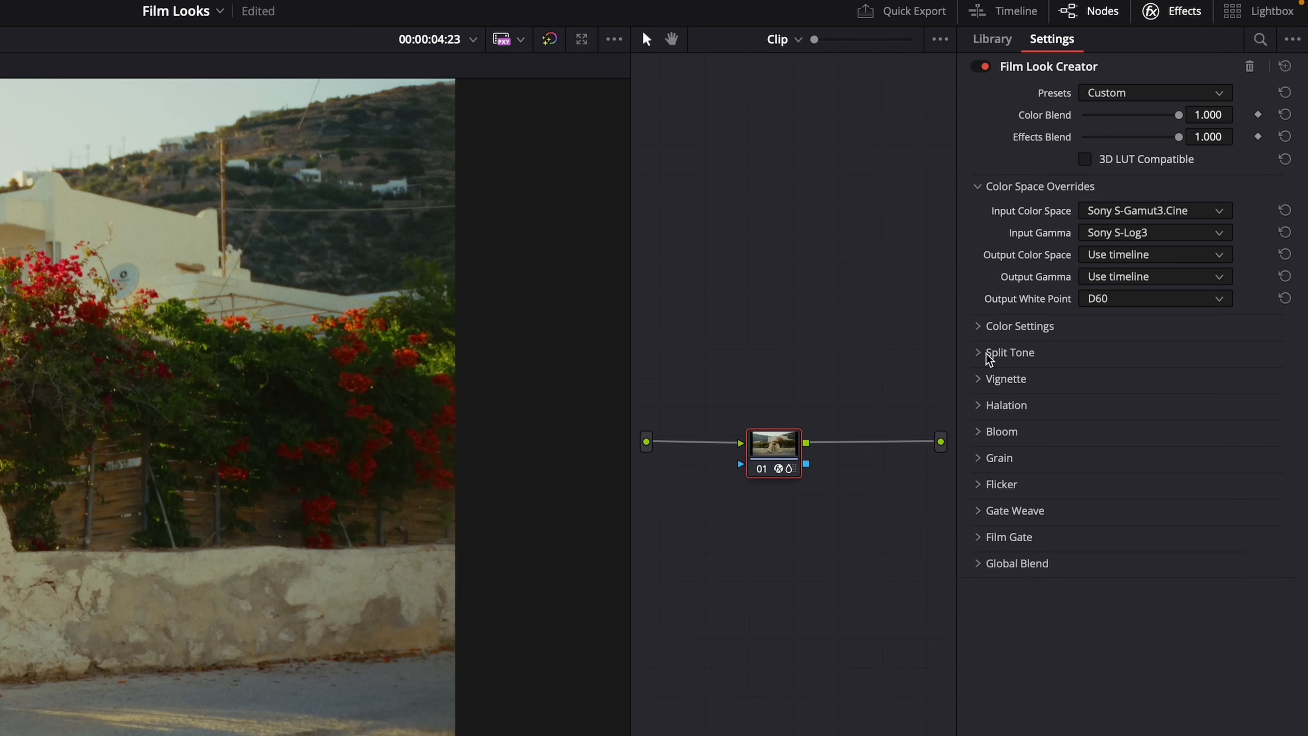
# Try a warm split tone with hue near 39.6 at full then reduced strength
pyautogui.click(1010, 352)
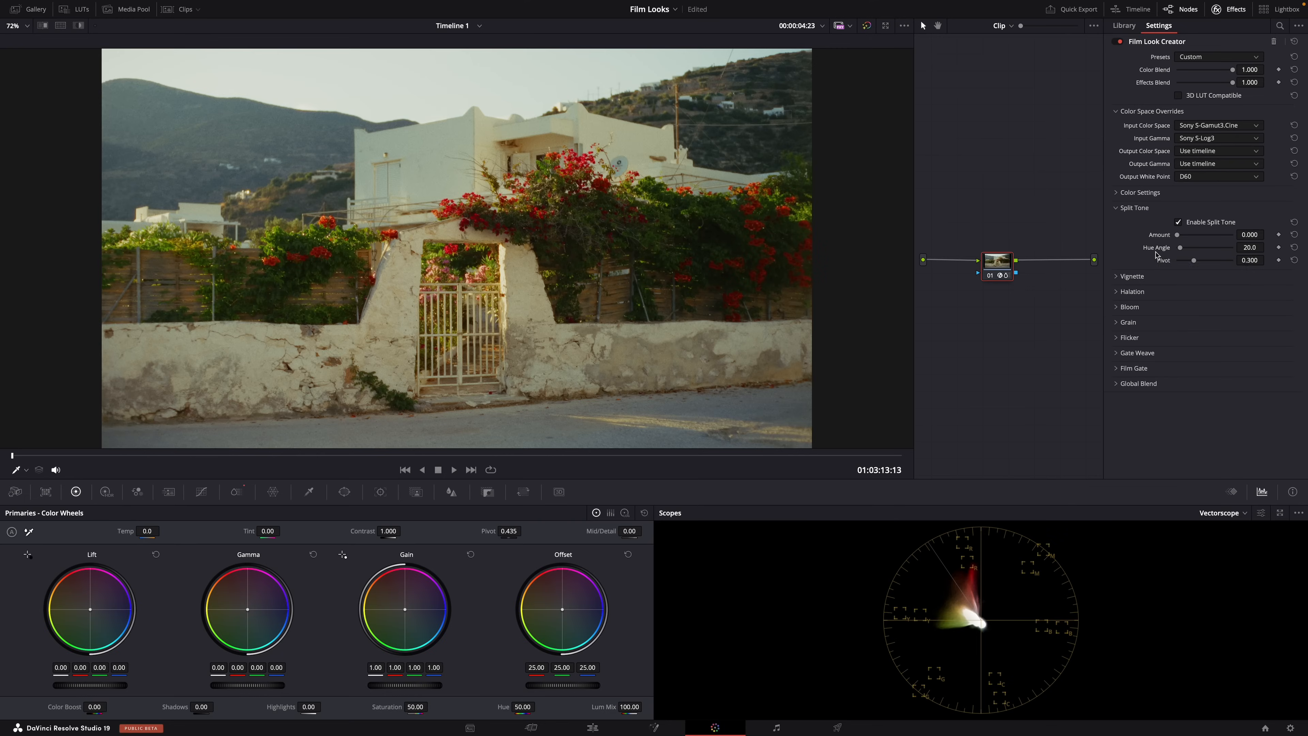
pyautogui.moveTo(911, 320)
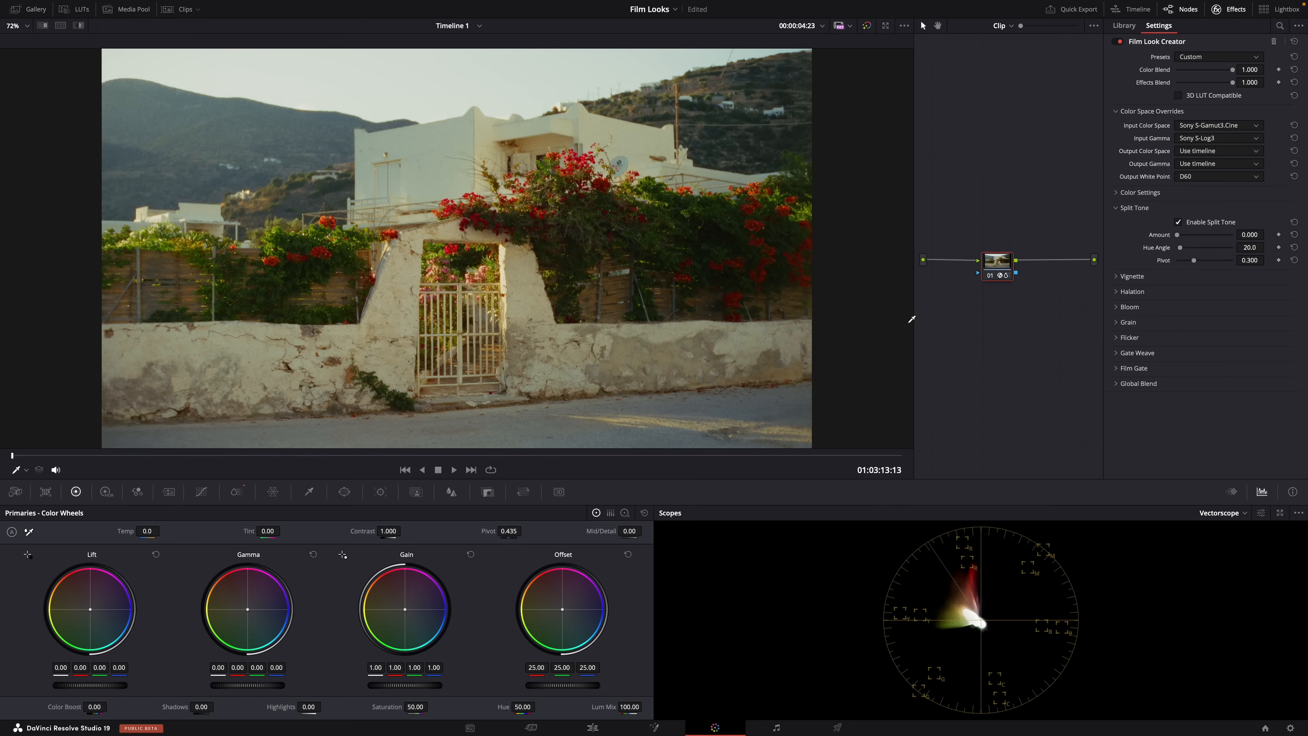
pyautogui.moveTo(1178, 234); pyautogui.dragTo(1189, 234)
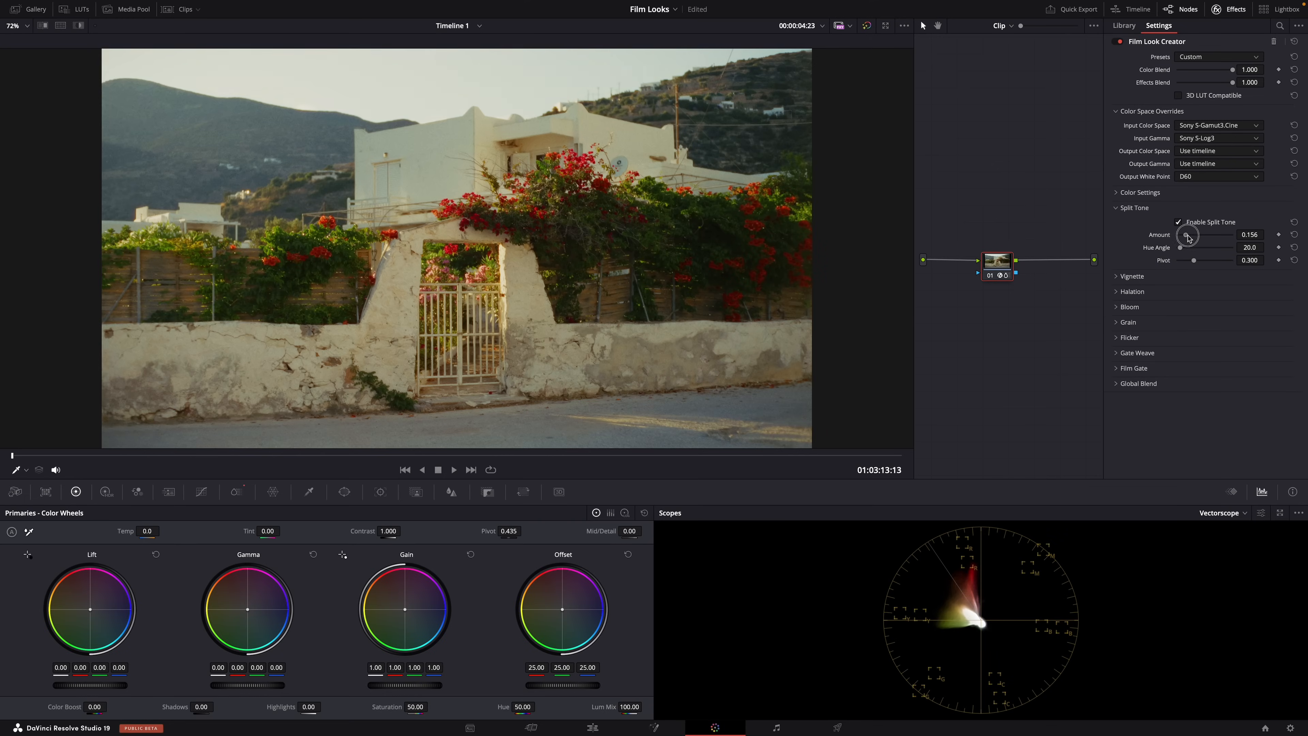
pyautogui.moveTo(1189, 247); pyautogui.dragTo(1216, 248)
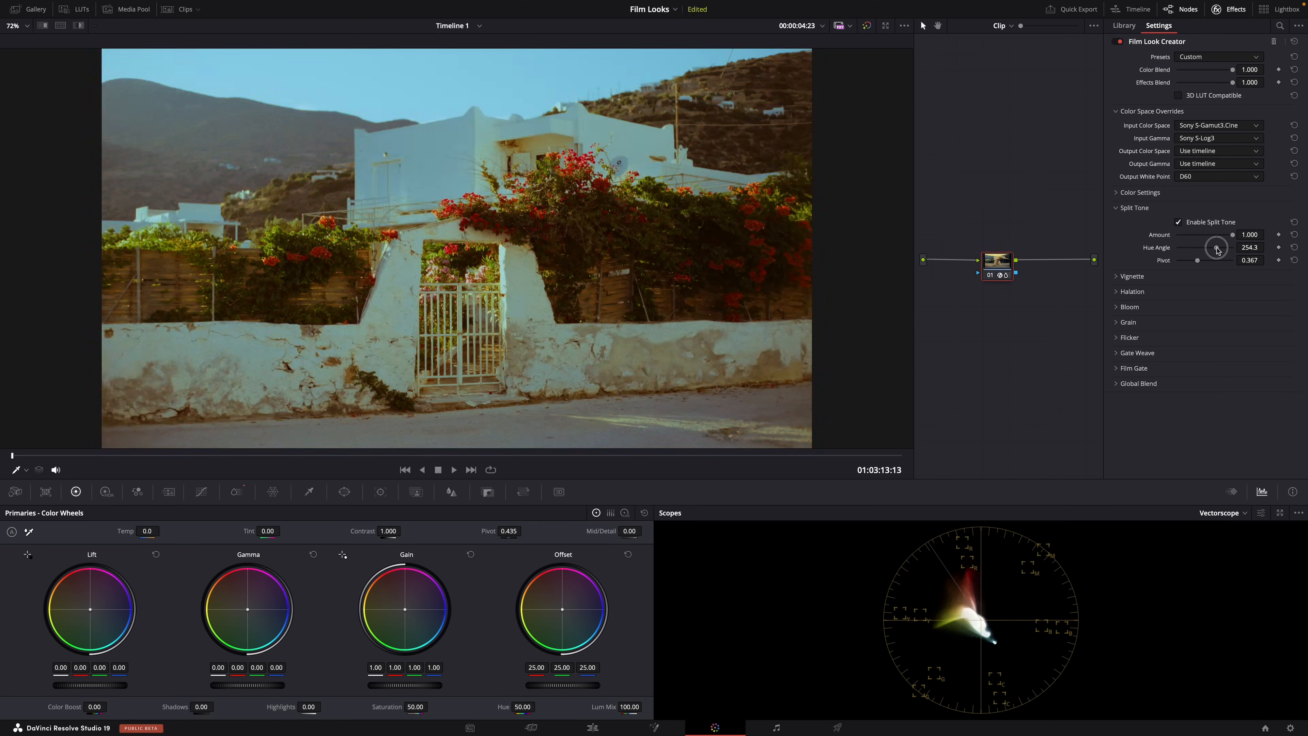
pyautogui.moveTo(1218, 248); pyautogui.dragTo(1183, 248)
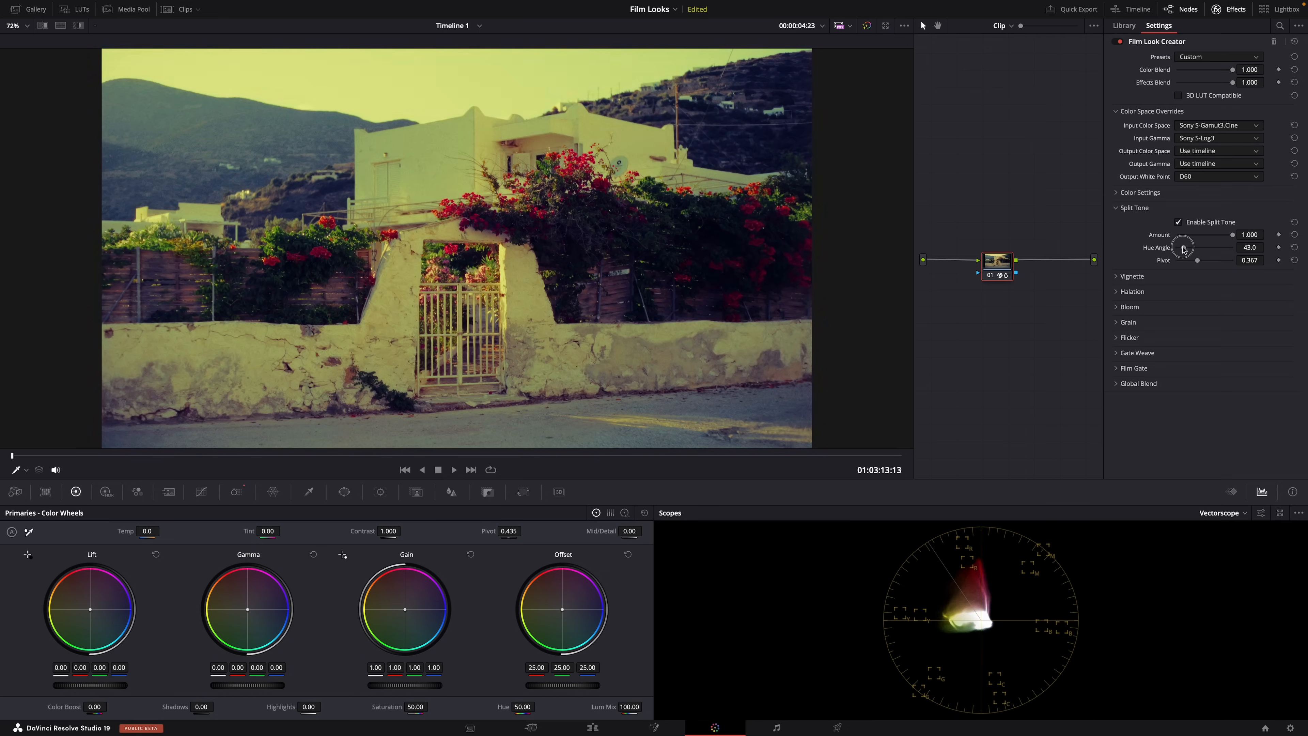
pyautogui.moveTo(1183, 248); pyautogui.dragTo(1189, 248)
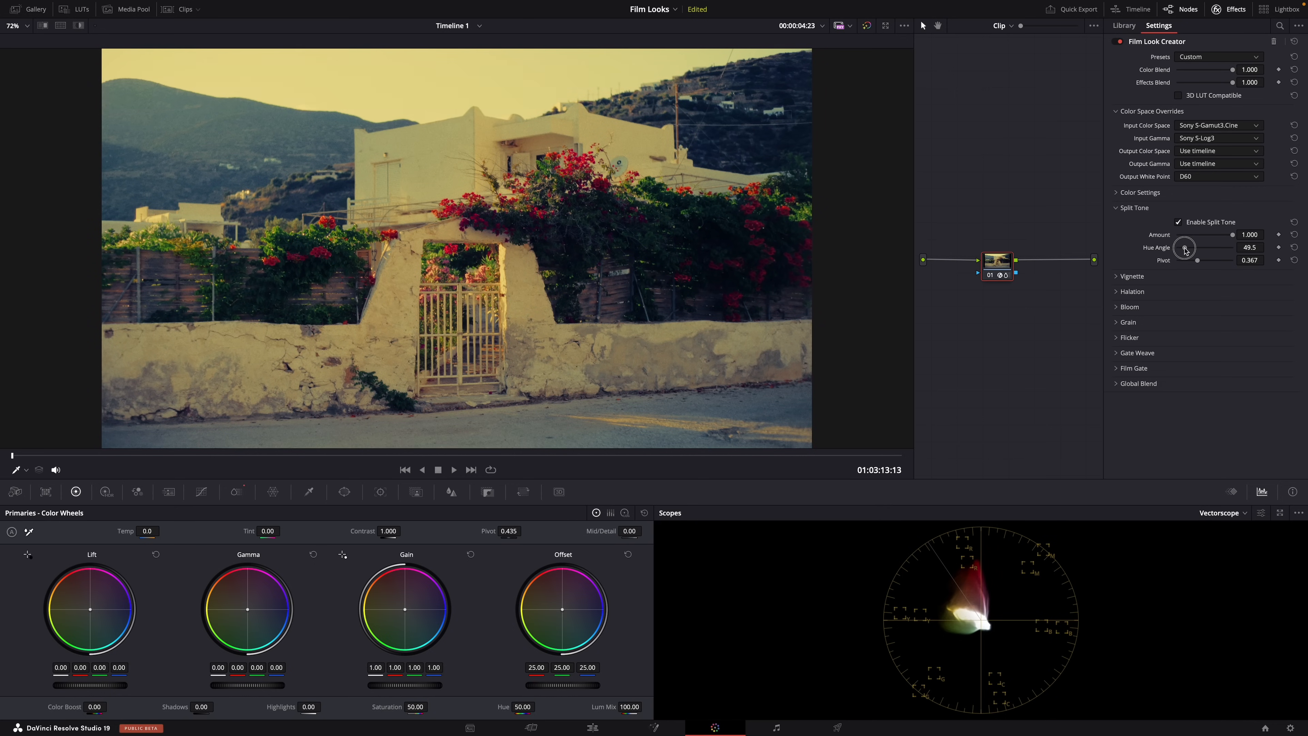
pyautogui.moveTo(1184, 248); pyautogui.dragTo(1177, 248)
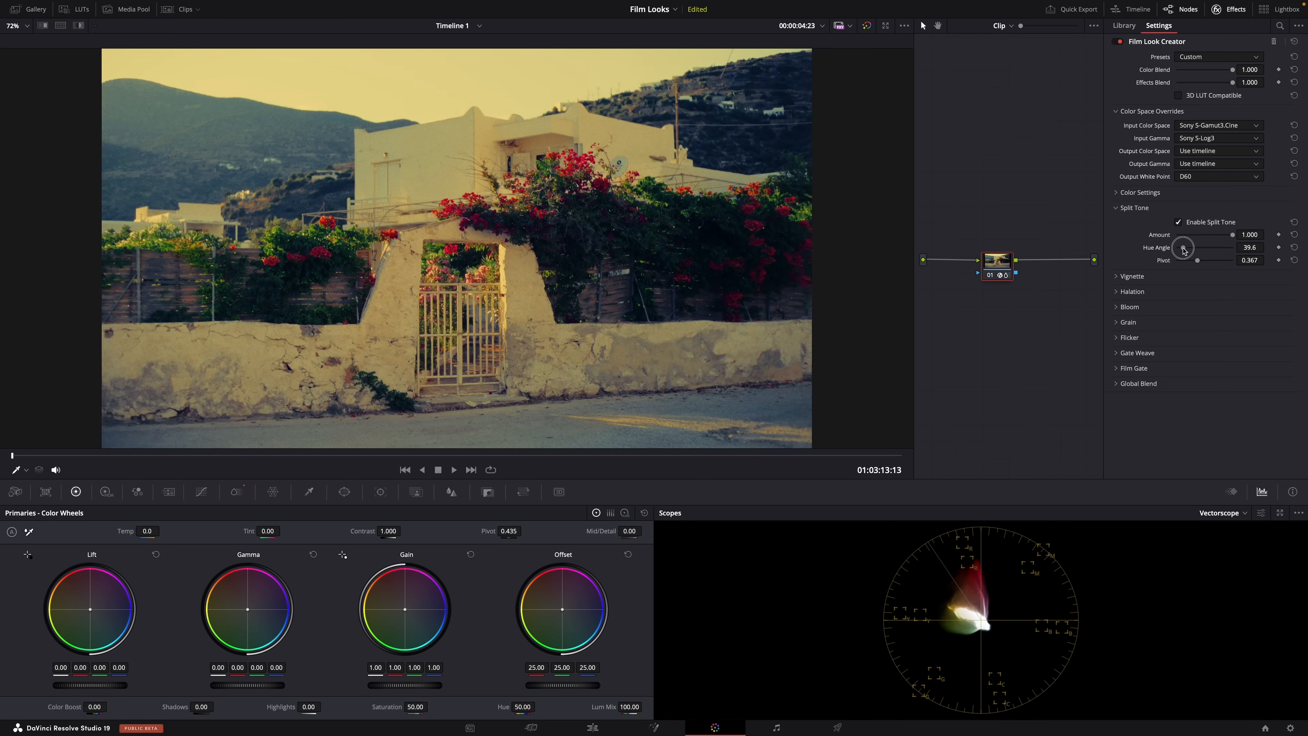
pyautogui.moveTo(1233, 234); pyautogui.dragTo(1208, 235)
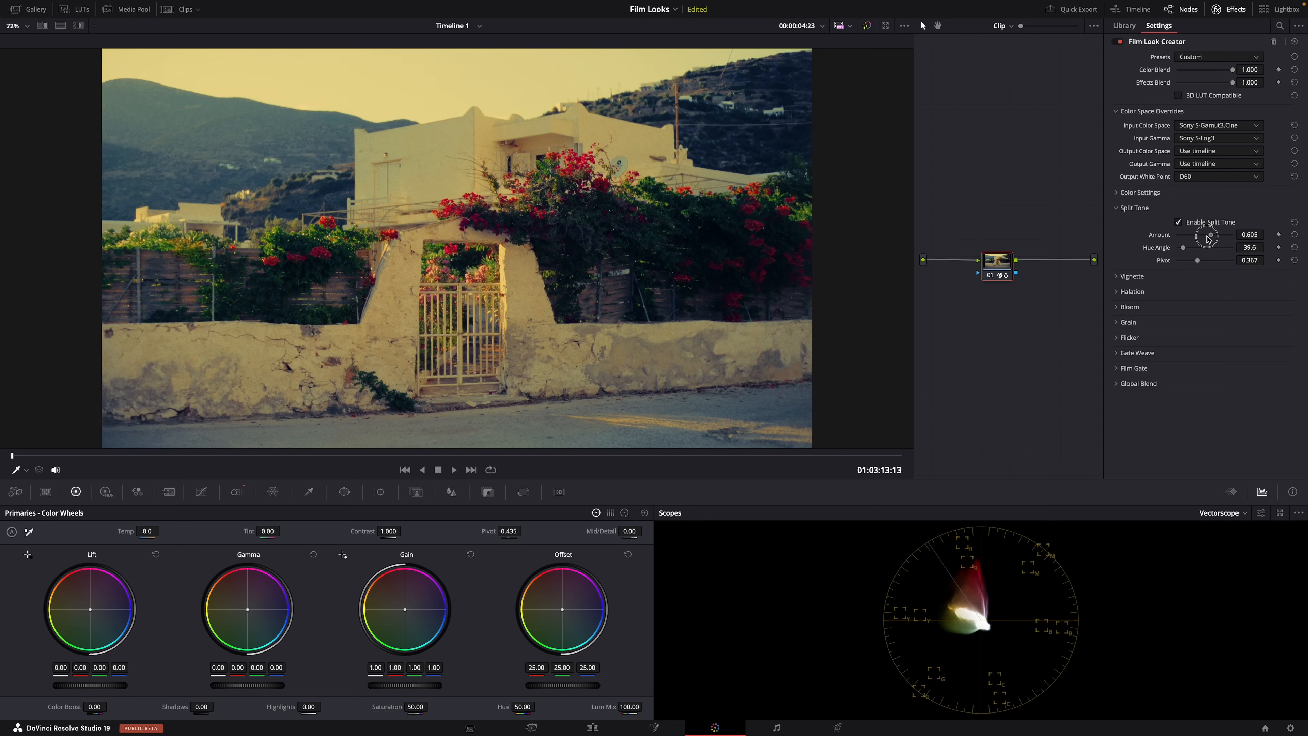
pyautogui.moveTo(1207, 237); pyautogui.dragTo(1197, 237)
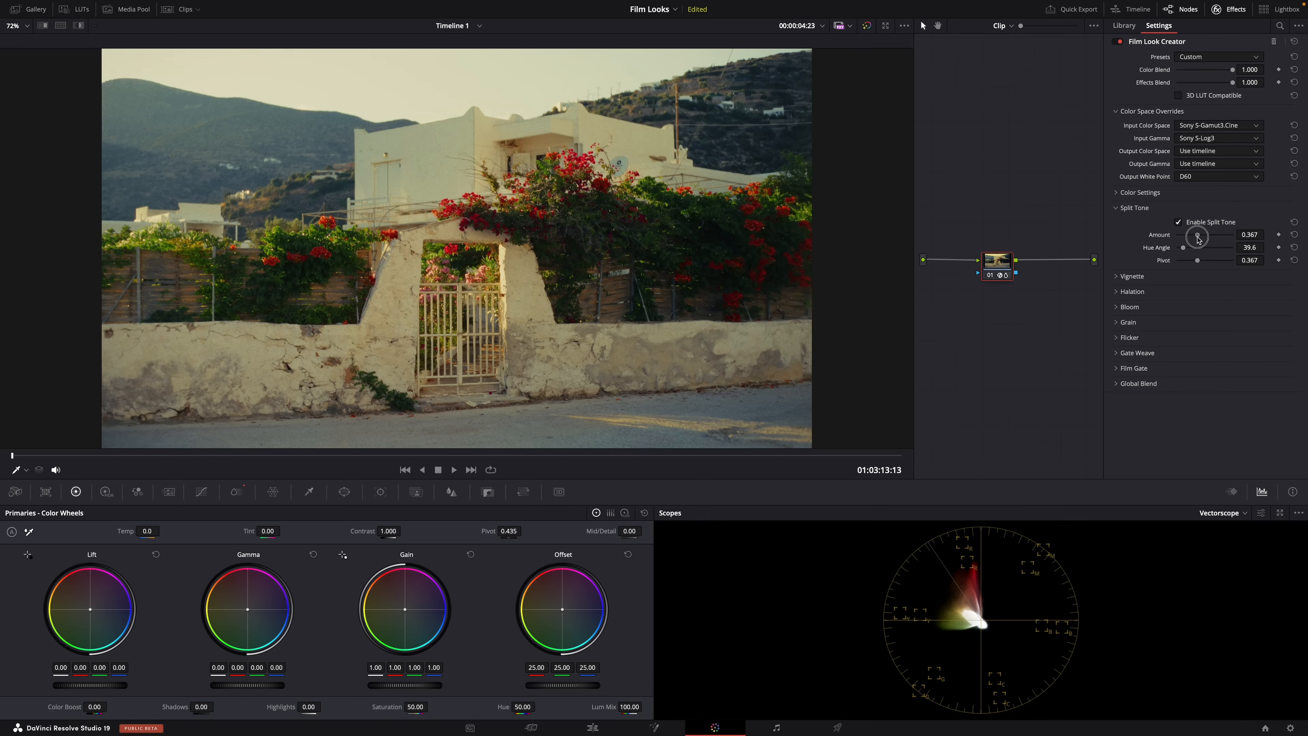
pyautogui.moveTo(1197, 236); pyautogui.dragTo(1207, 236)
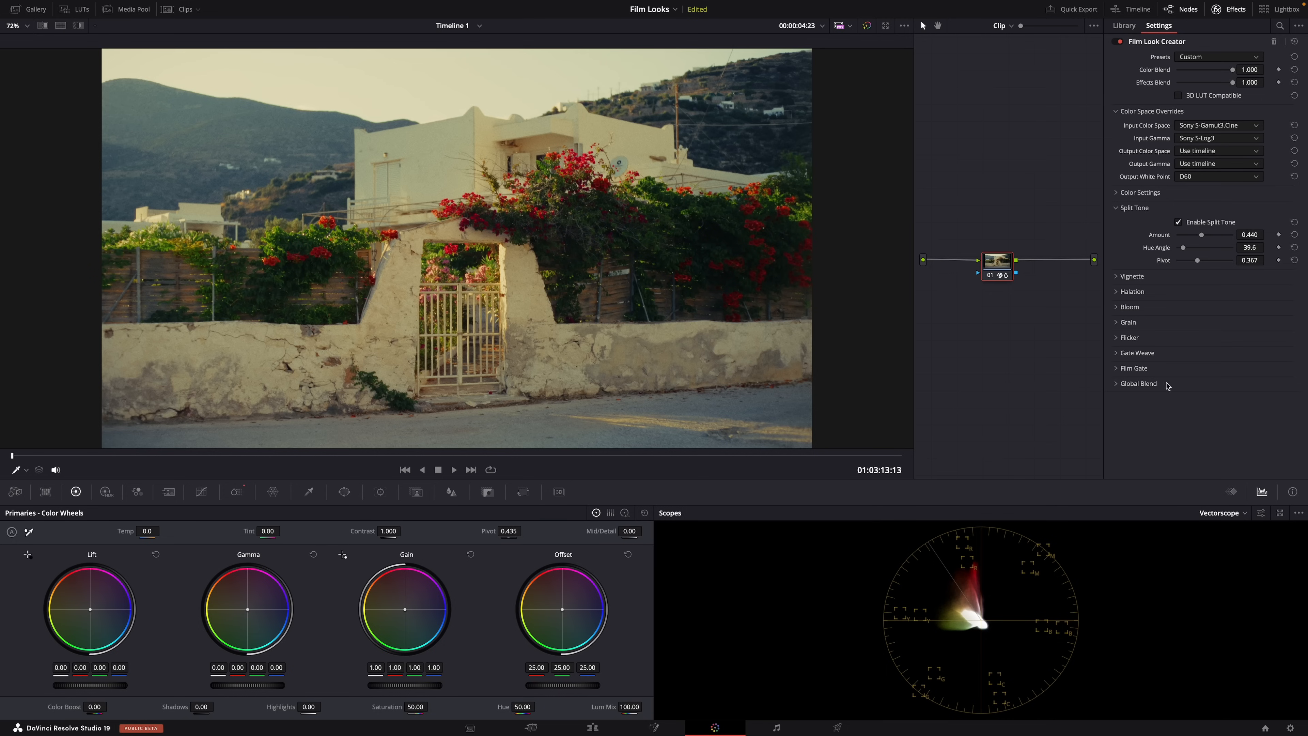
# Settle a subtle teal split tone: amount 0.257, hue 204.8, pivot about 0.367
pyautogui.moveTo(1196, 260); pyautogui.dragTo(1191, 259)
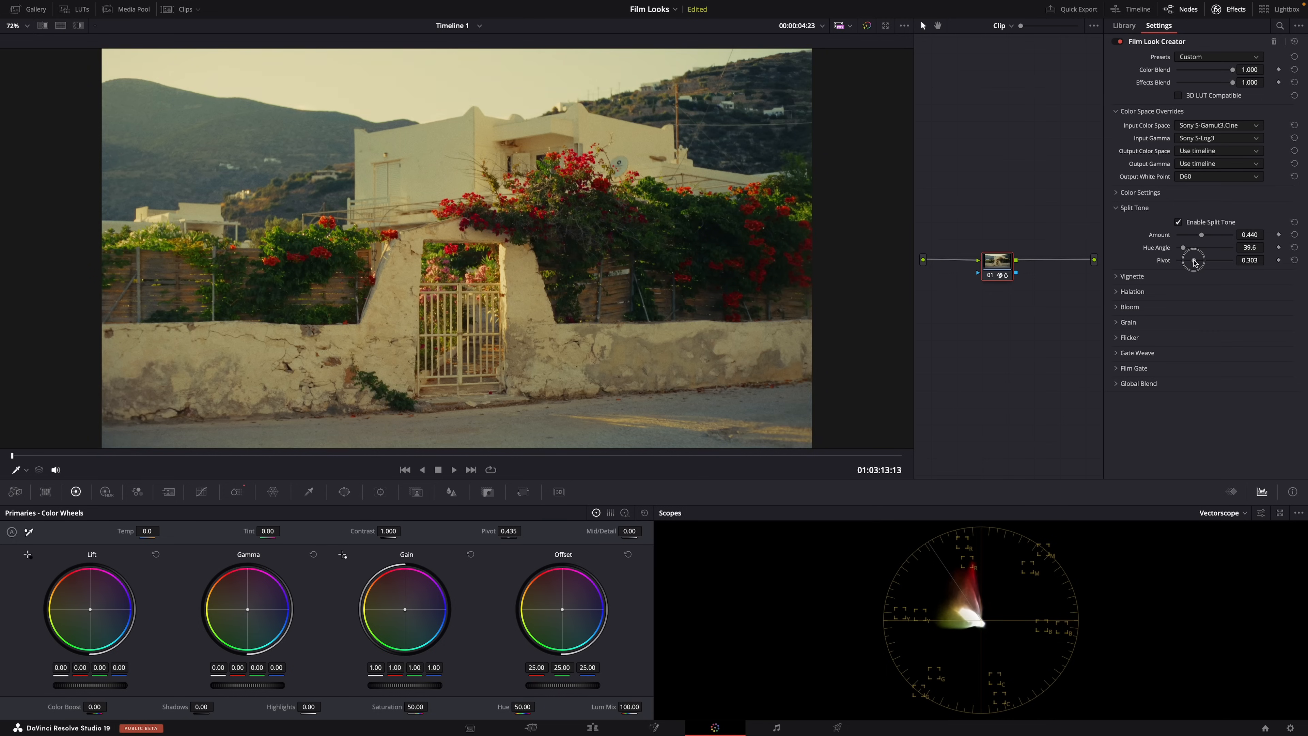
pyautogui.moveTo(1184, 259); pyautogui.dragTo(1201, 259)
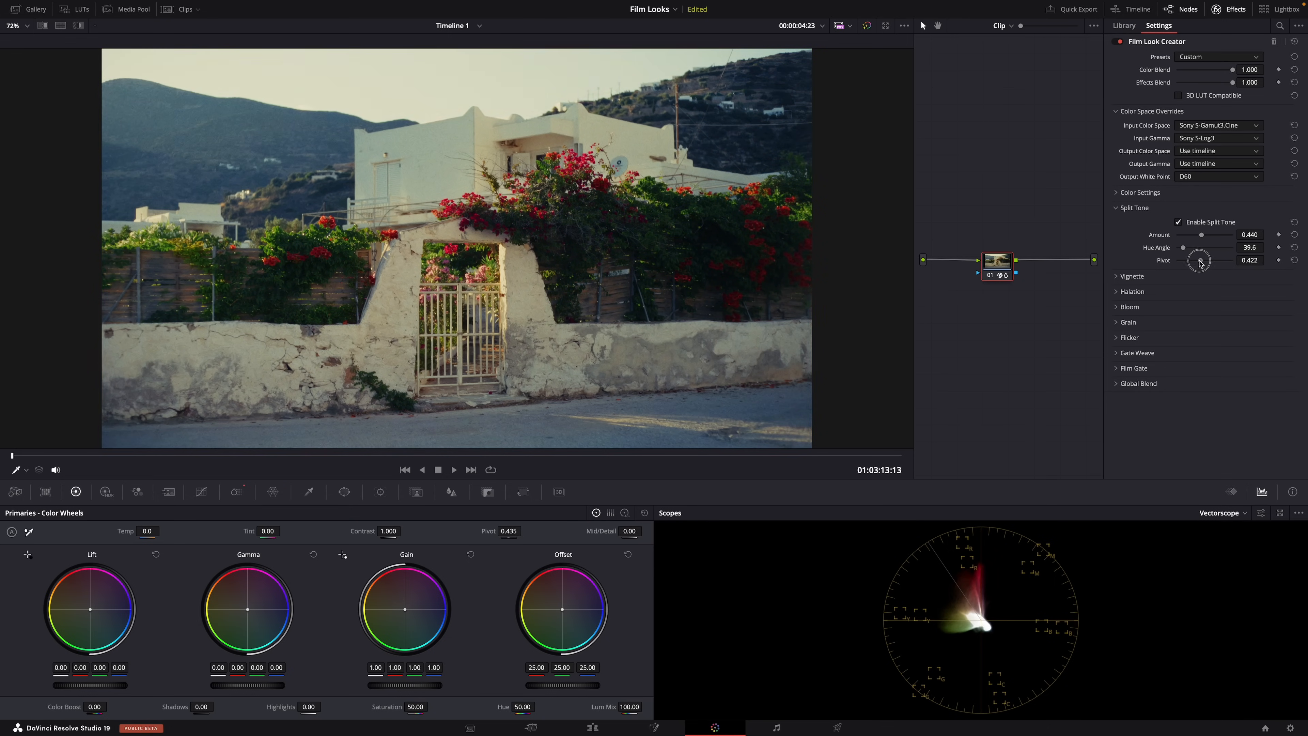
pyautogui.moveTo(1199, 260); pyautogui.dragTo(1188, 260)
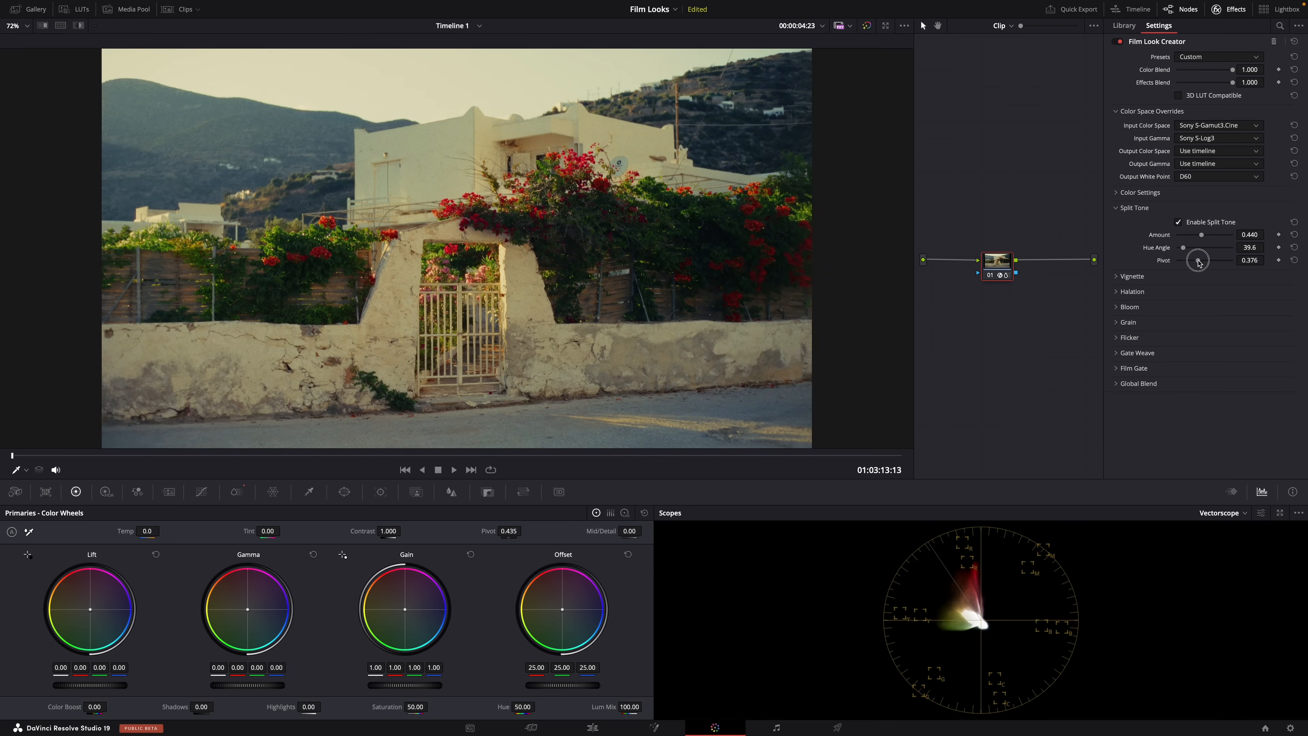
pyautogui.moveTo(1182, 246); pyautogui.dragTo(1208, 246)
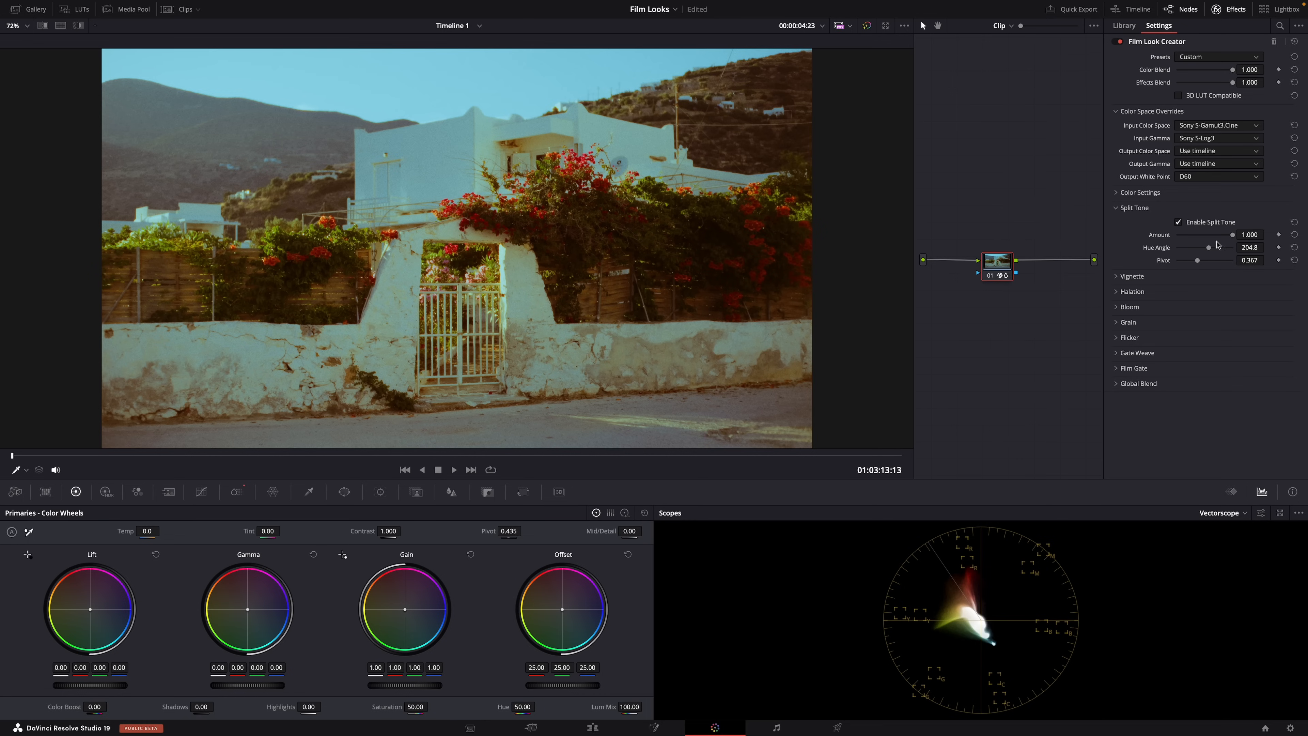
pyautogui.moveTo(1233, 234); pyautogui.dragTo(1192, 234)
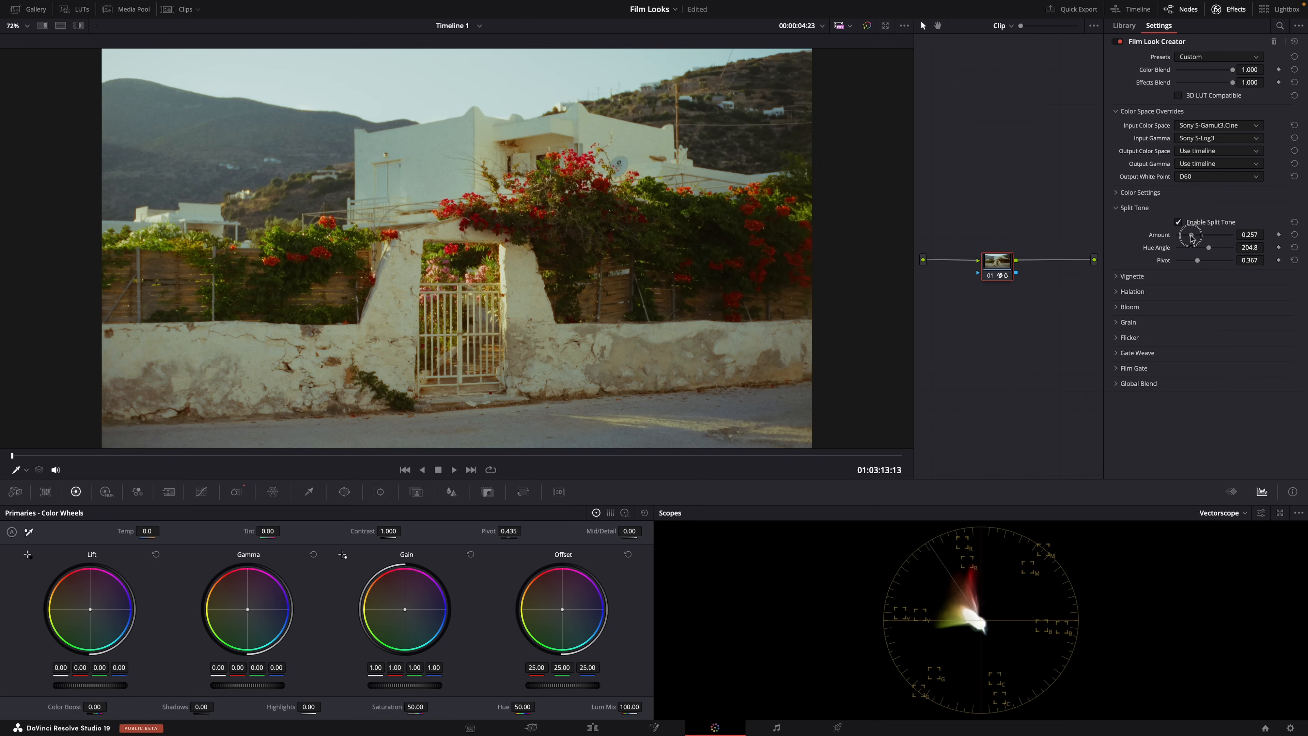
pyautogui.click(1177, 220)
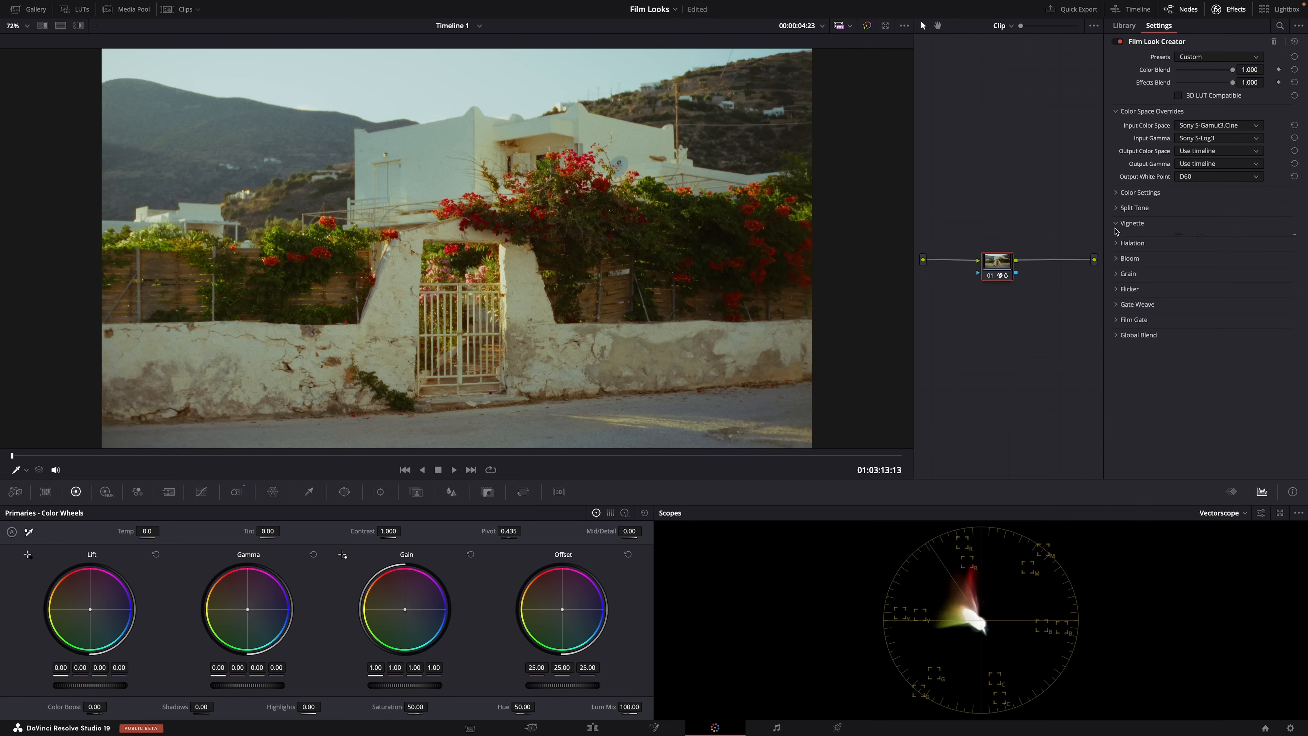
# Check Vignette, then enable Halation at amount 0.250, comparing it on and off
pyautogui.click(1131, 222)
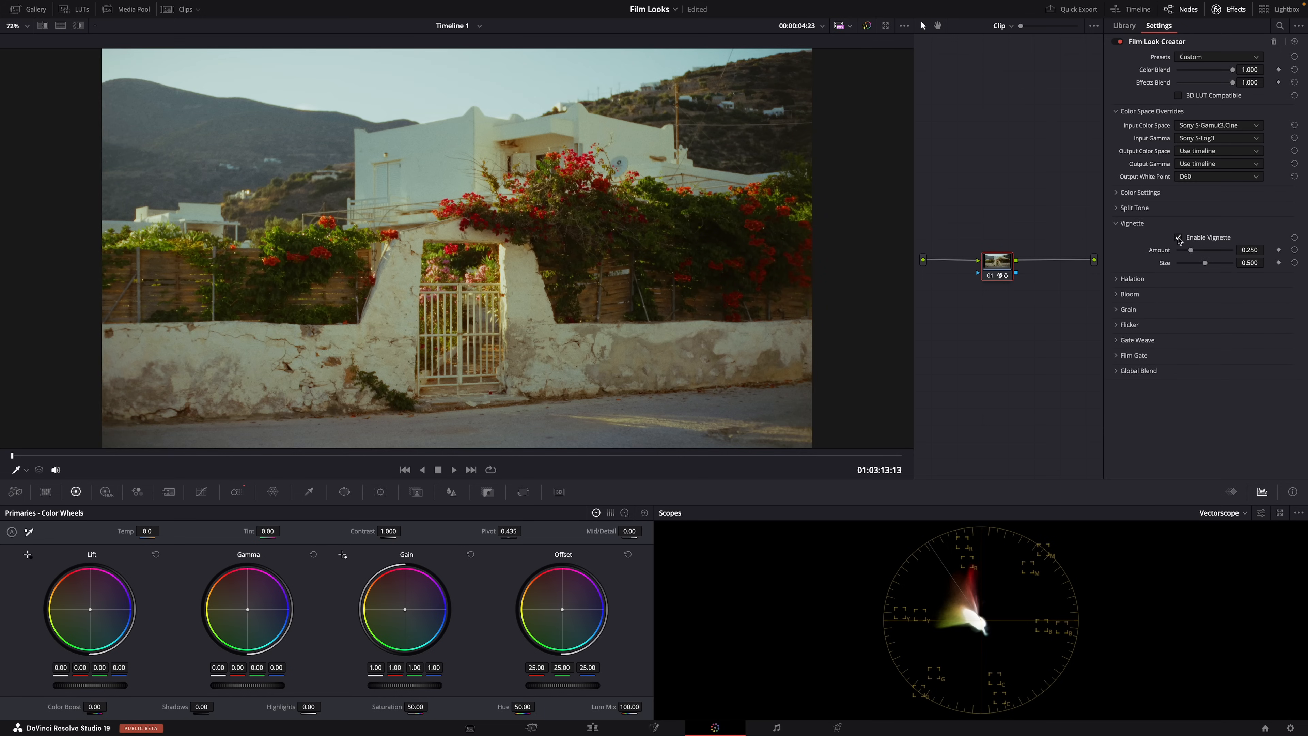
pyautogui.click(1177, 238)
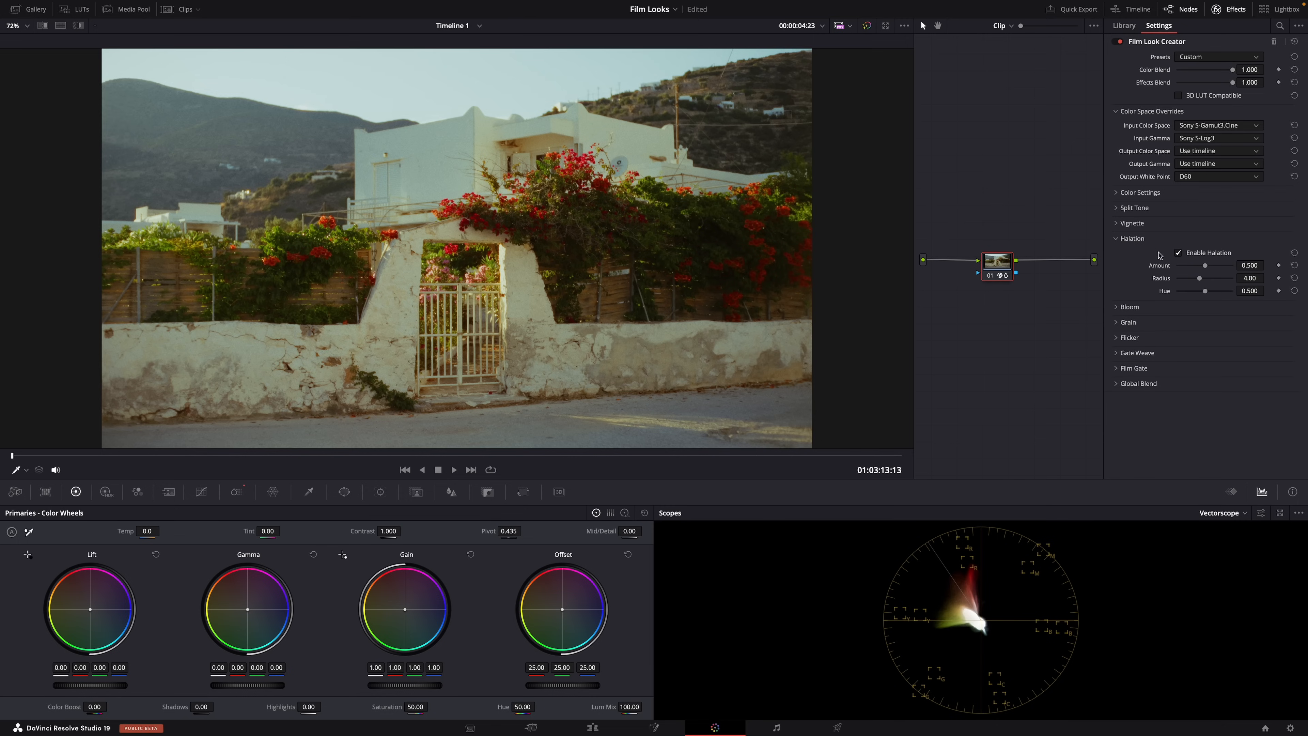
pyautogui.moveTo(1178, 253)
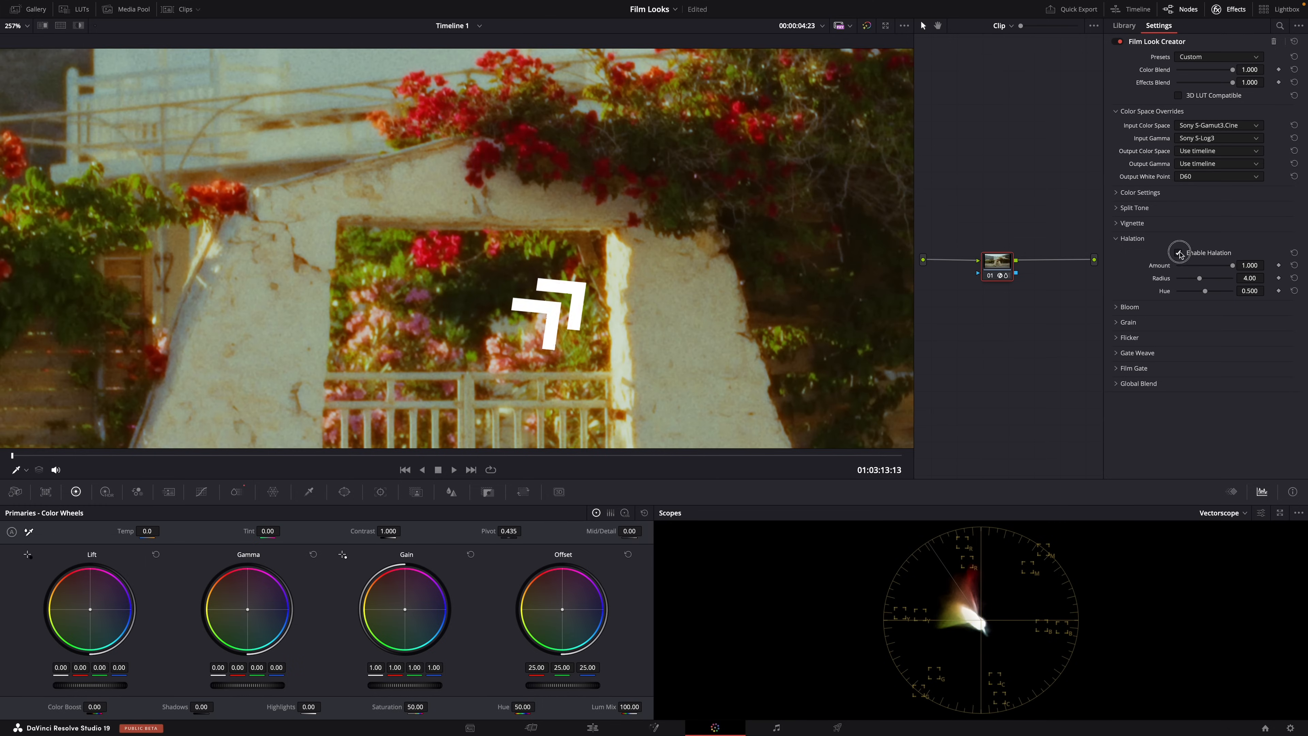
pyautogui.click(1179, 252)
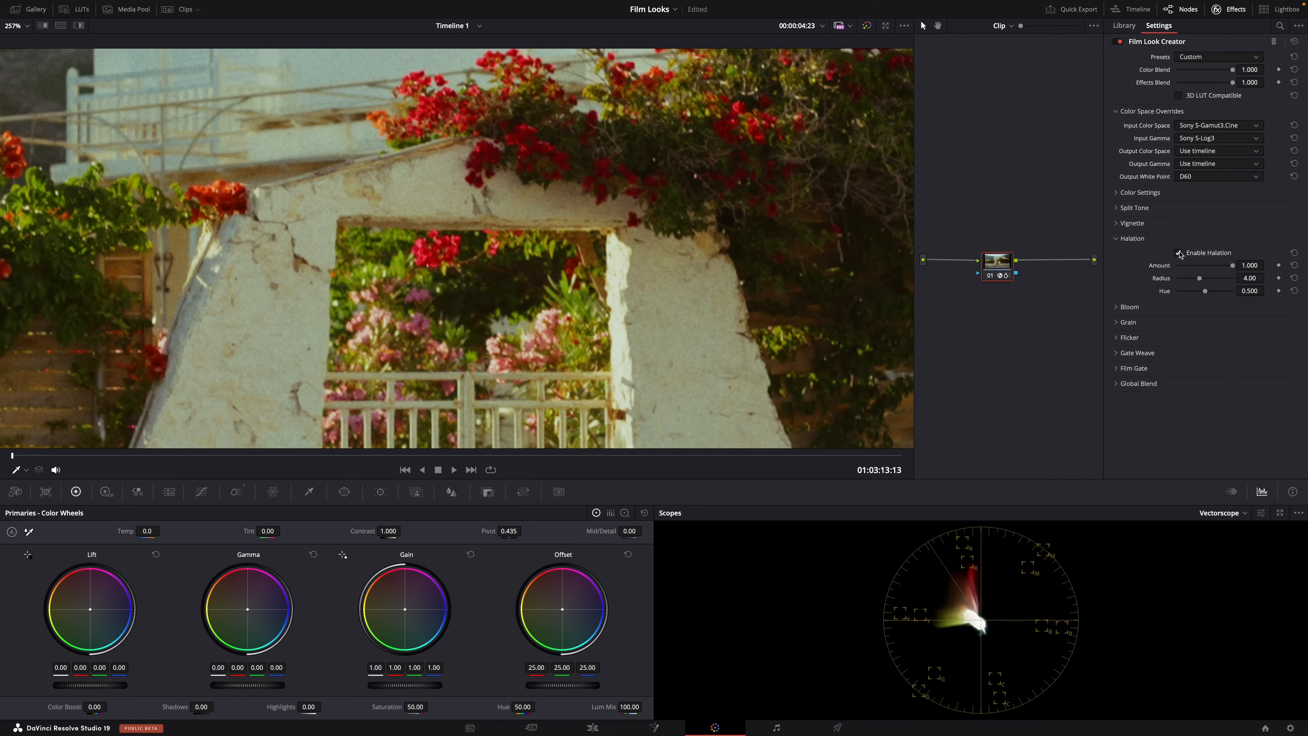
pyautogui.click(1177, 253)
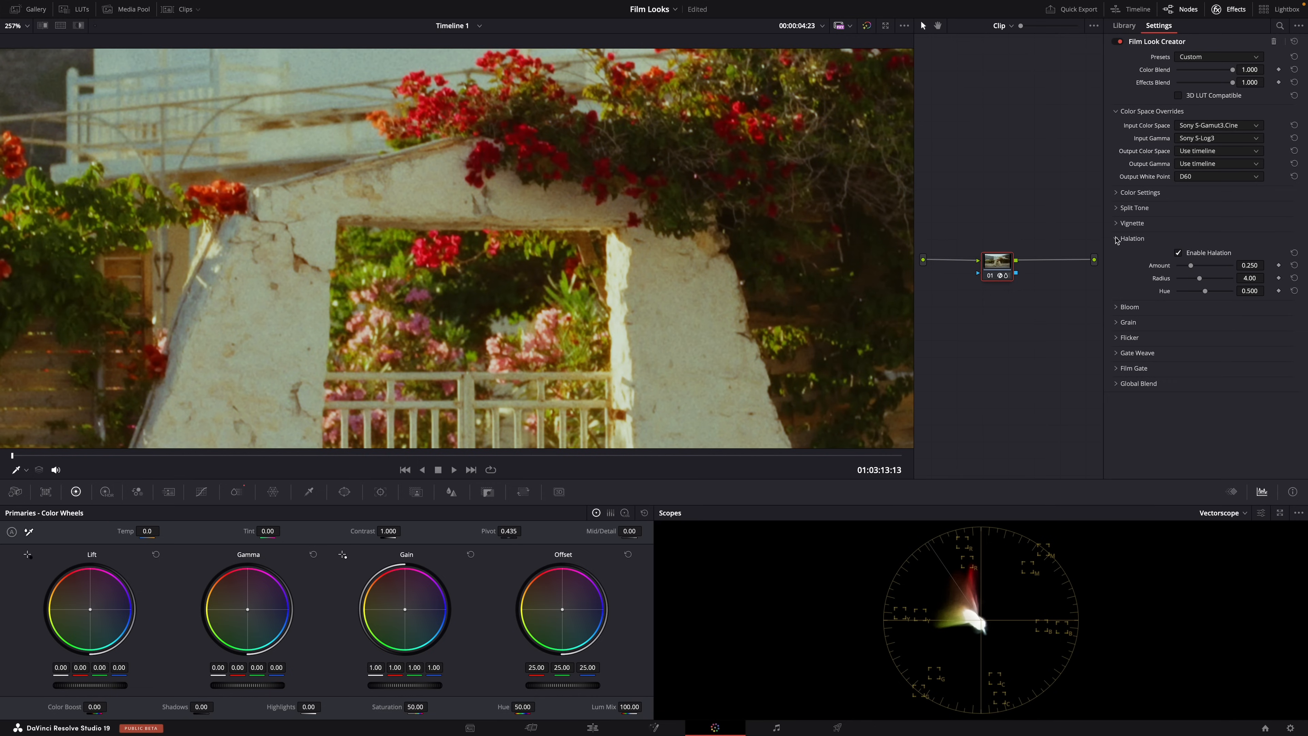
pyautogui.click(1130, 253)
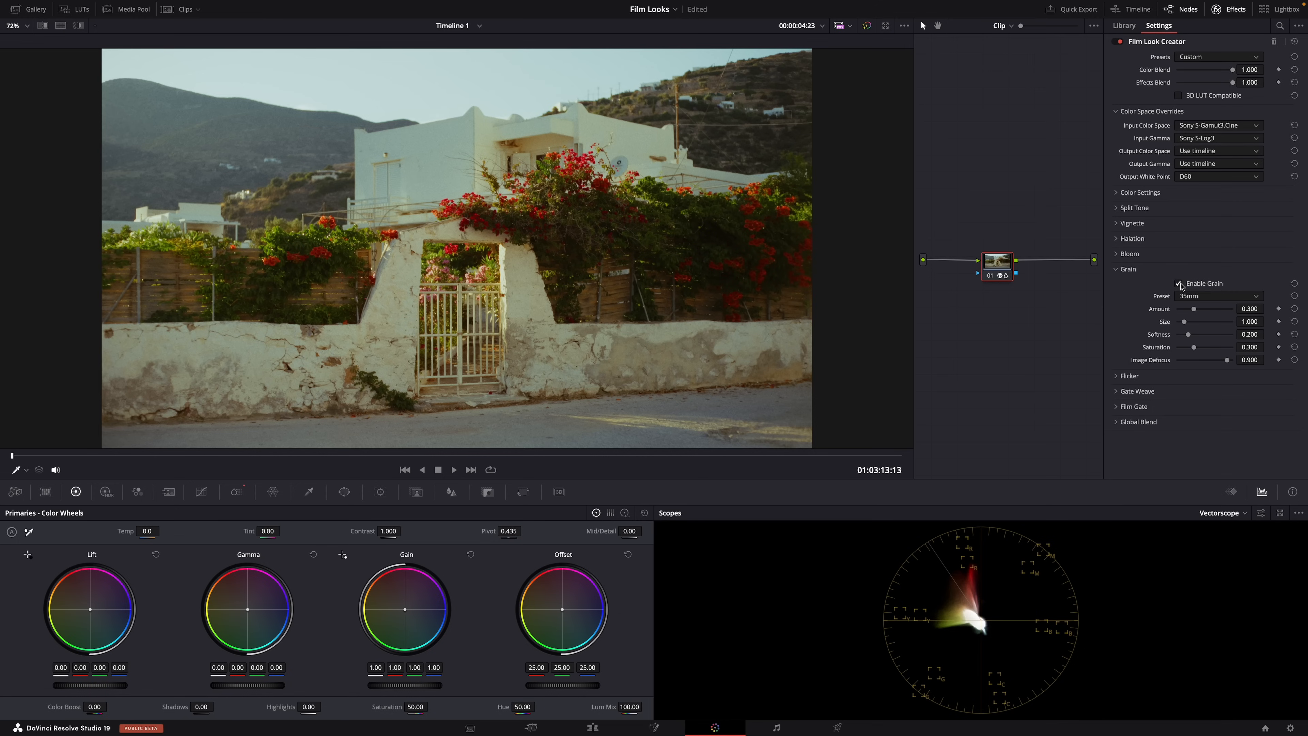
# Keep the 35mm grain preset and raise Grain Amount to about 0.43
pyautogui.click(1218, 297)
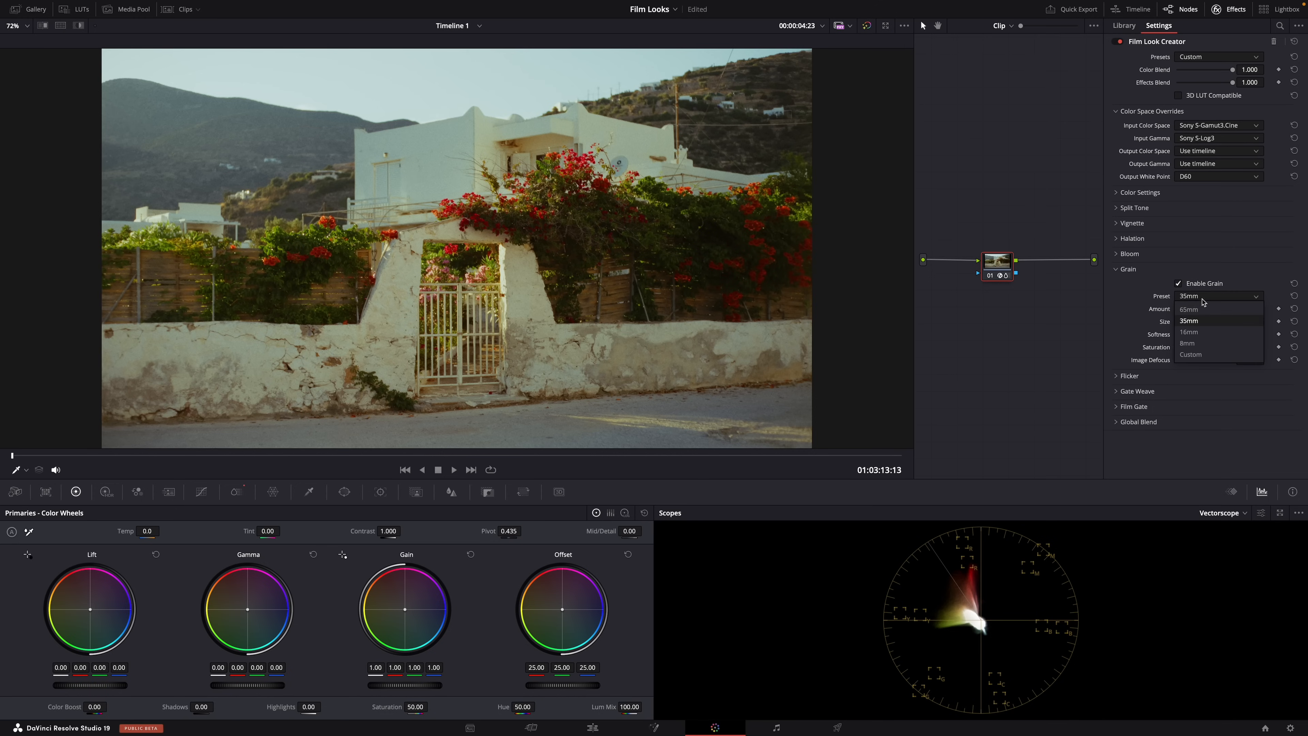
pyautogui.click(1188, 320)
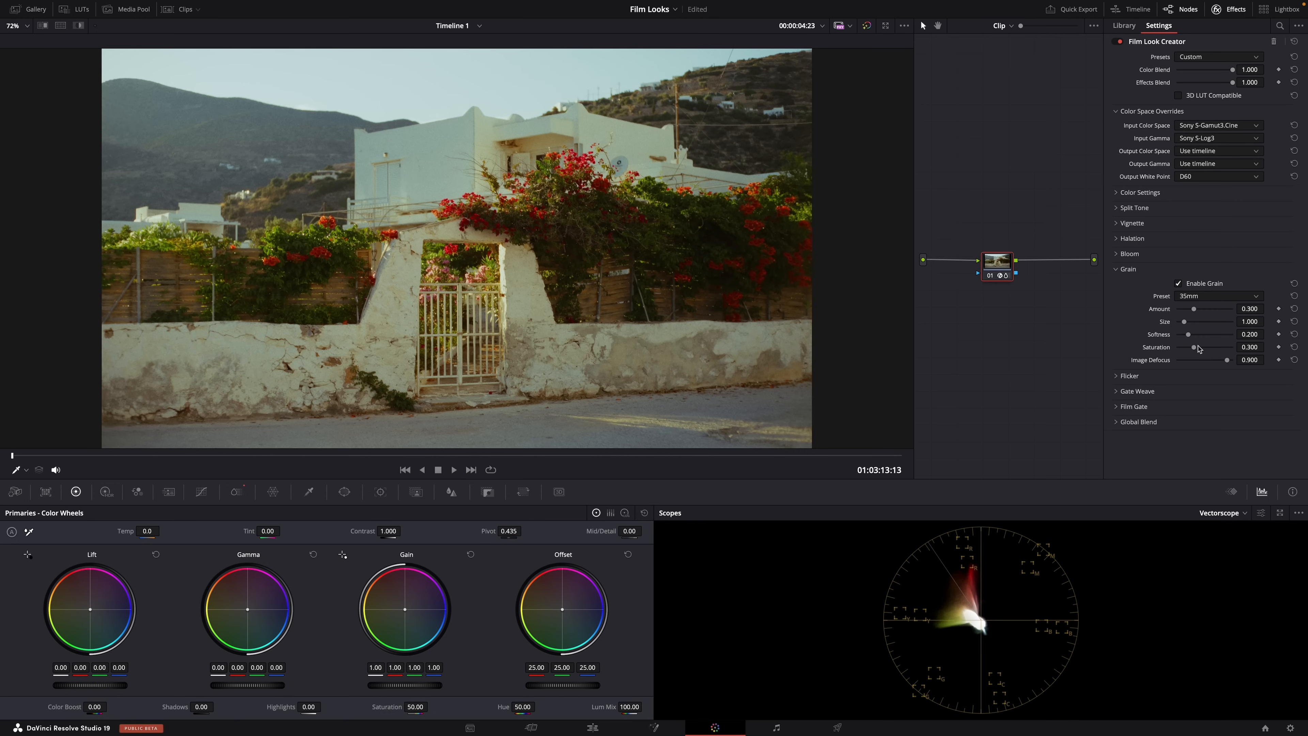
pyautogui.moveTo(1194, 308); pyautogui.dragTo(1201, 308)
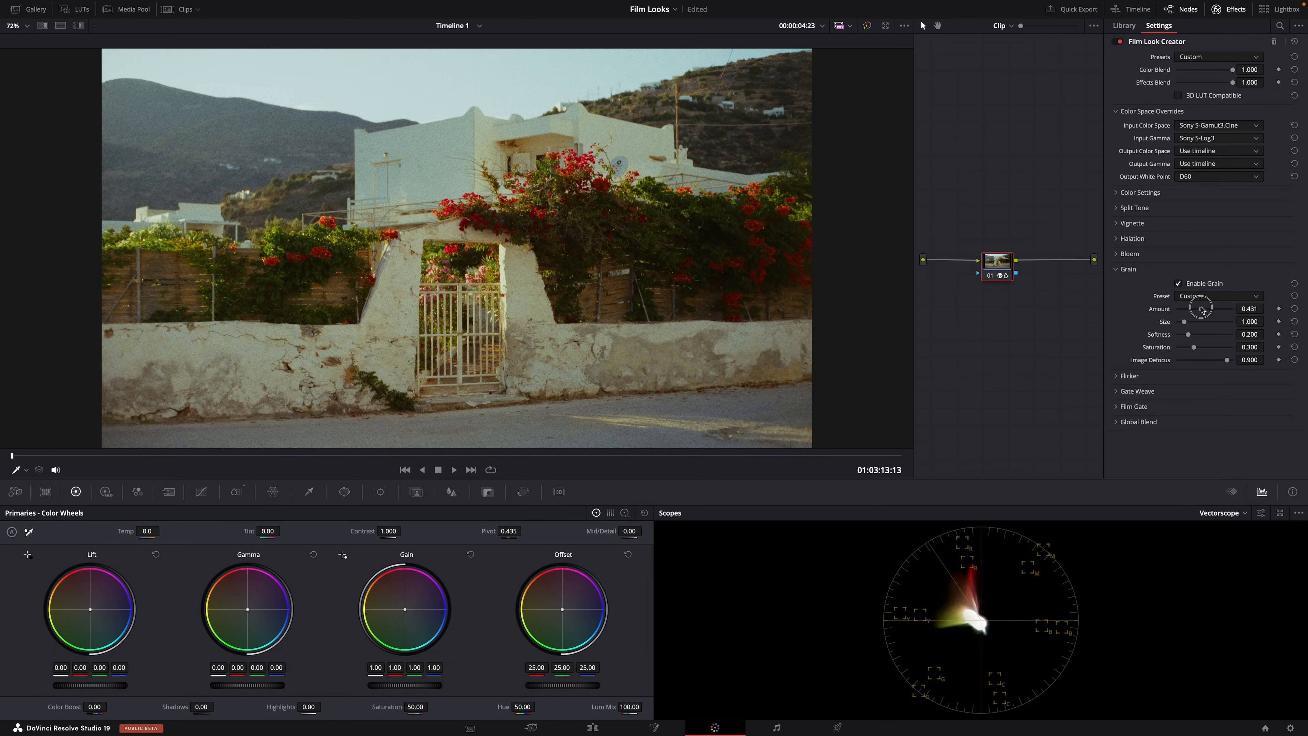
# Enable Flicker at Amount 1.000 with Rate around 0.771 and play back to preview
pyautogui.click(1116, 269)
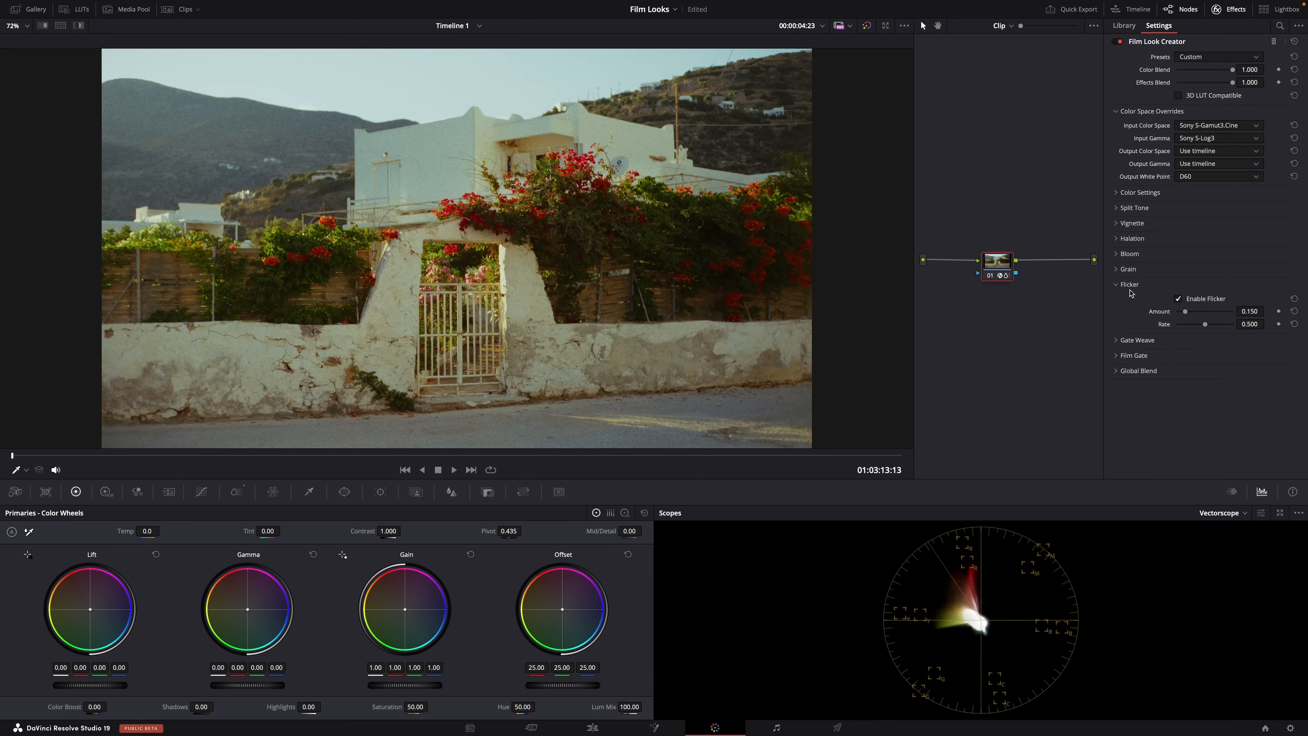
pyautogui.moveTo(1186, 312); pyautogui.dragTo(1233, 311)
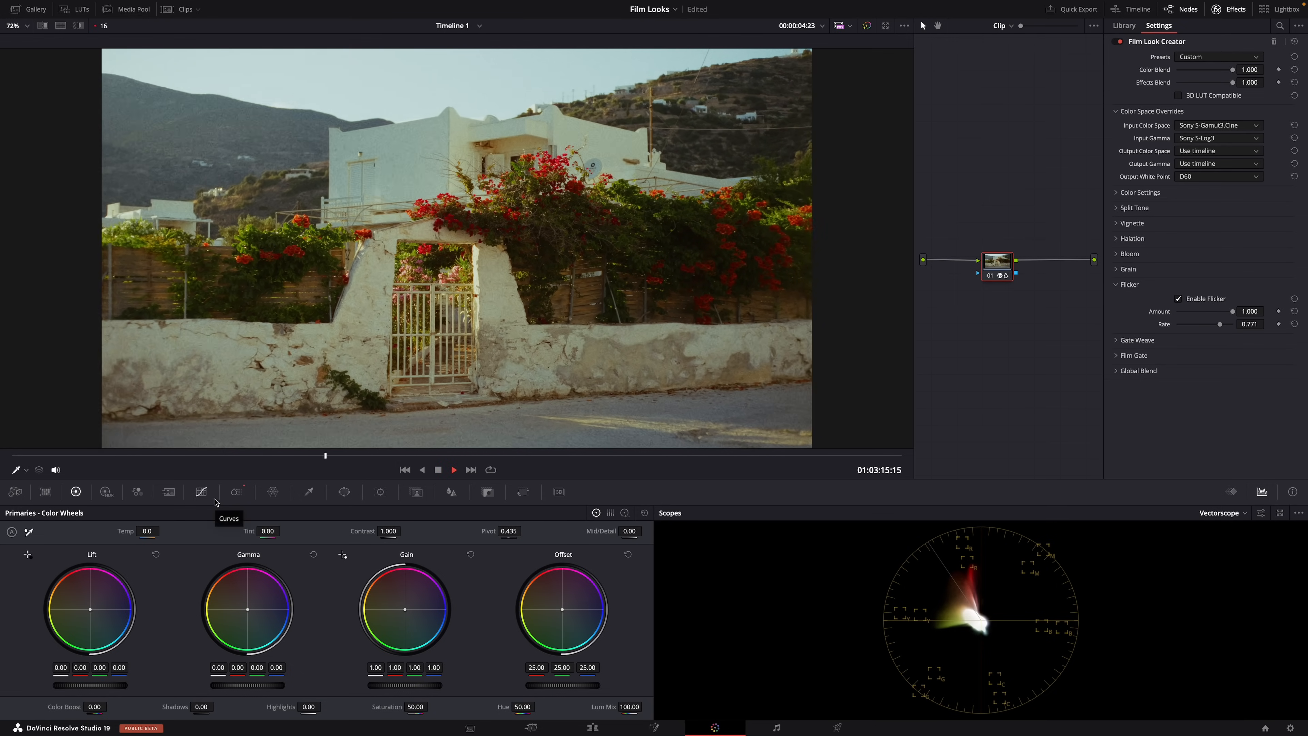
pyautogui.click(454, 468)
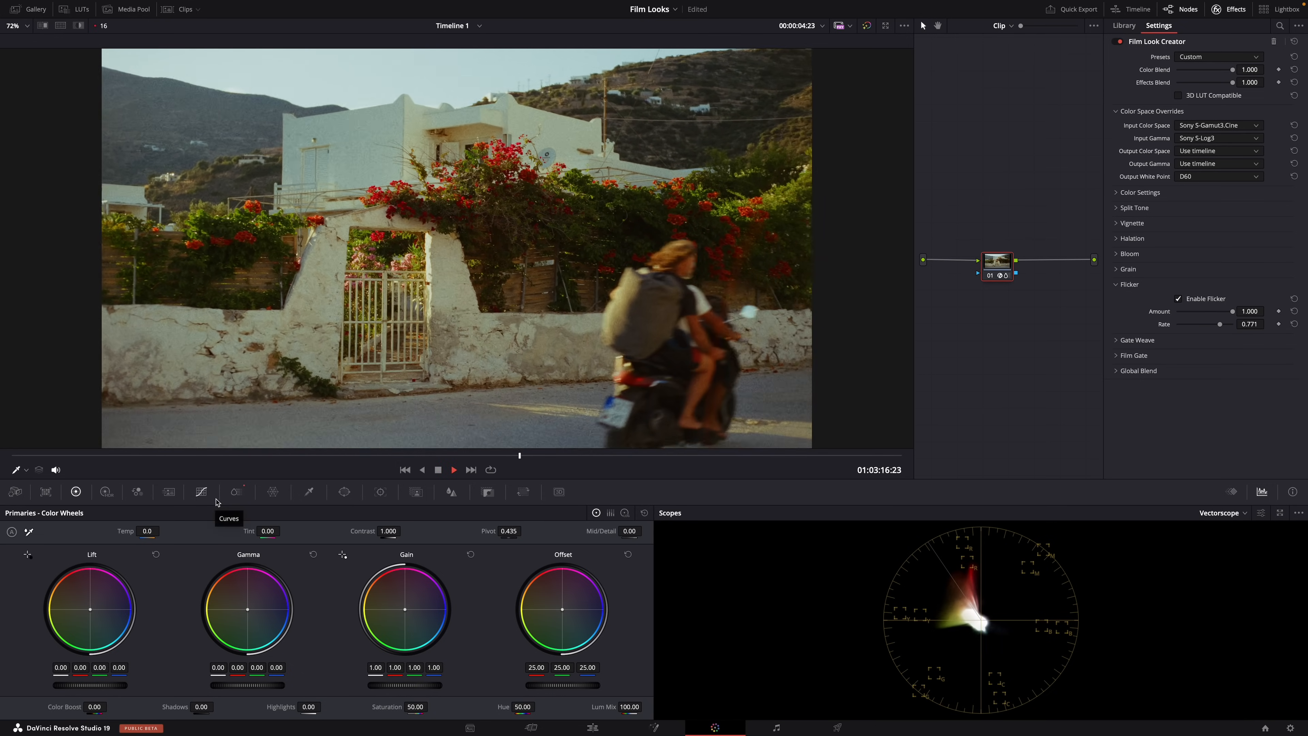
# Try Gate Weave at Amount and Rate 1.000 during playback, then switch it off
pyautogui.click(1136, 299)
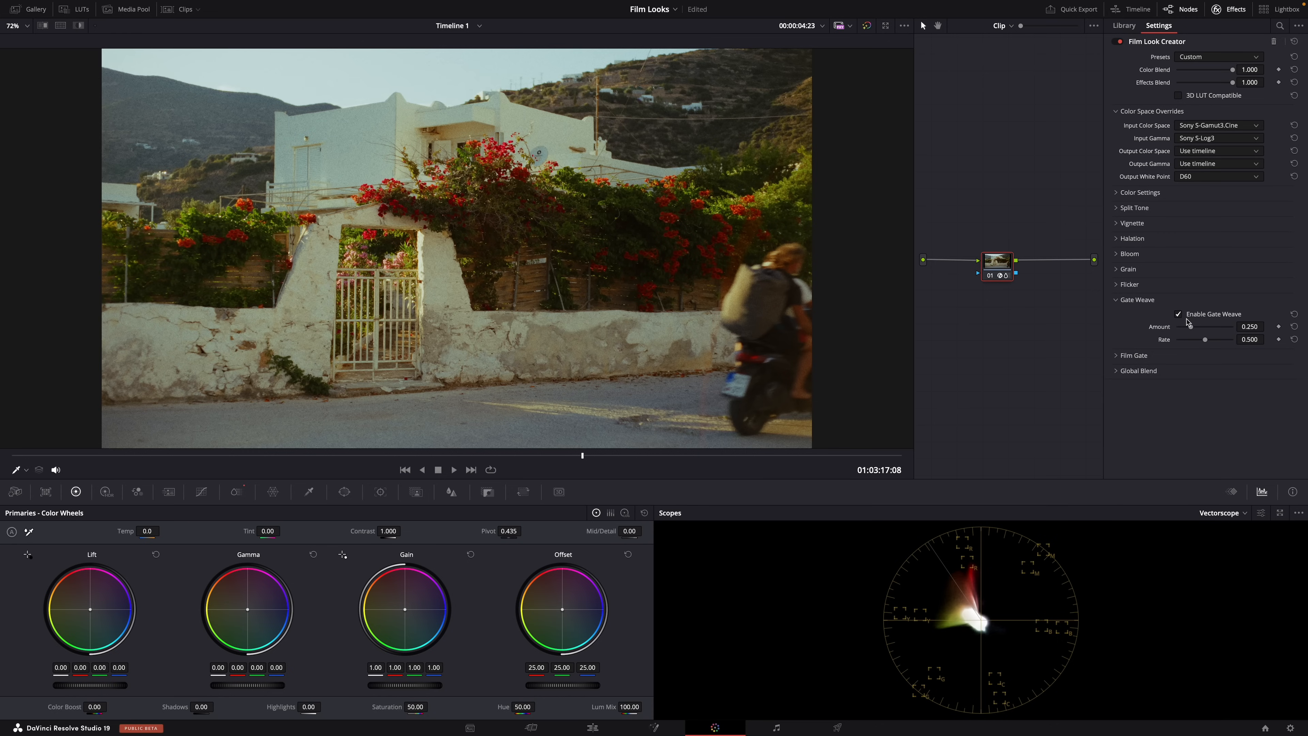
pyautogui.moveTo(1206, 339); pyautogui.dragTo(1216, 326)
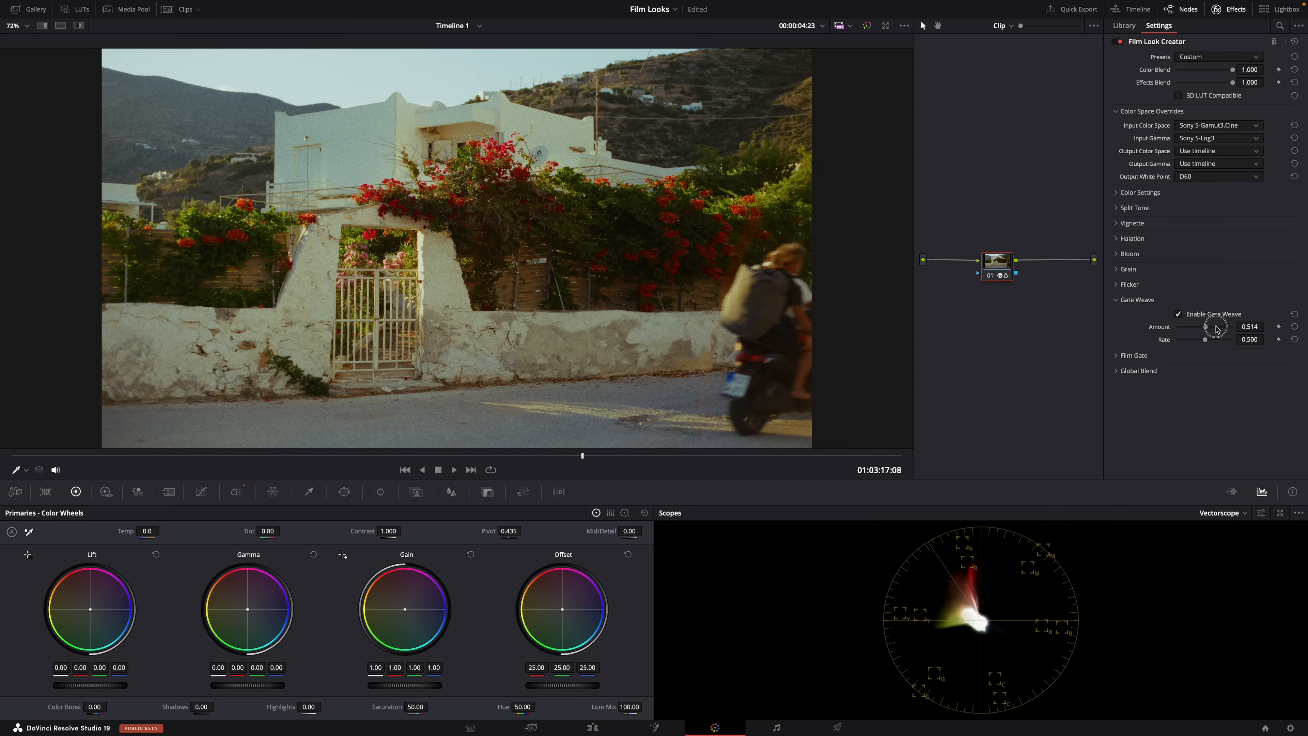
pyautogui.moveTo(1215, 327); pyautogui.dragTo(1225, 327)
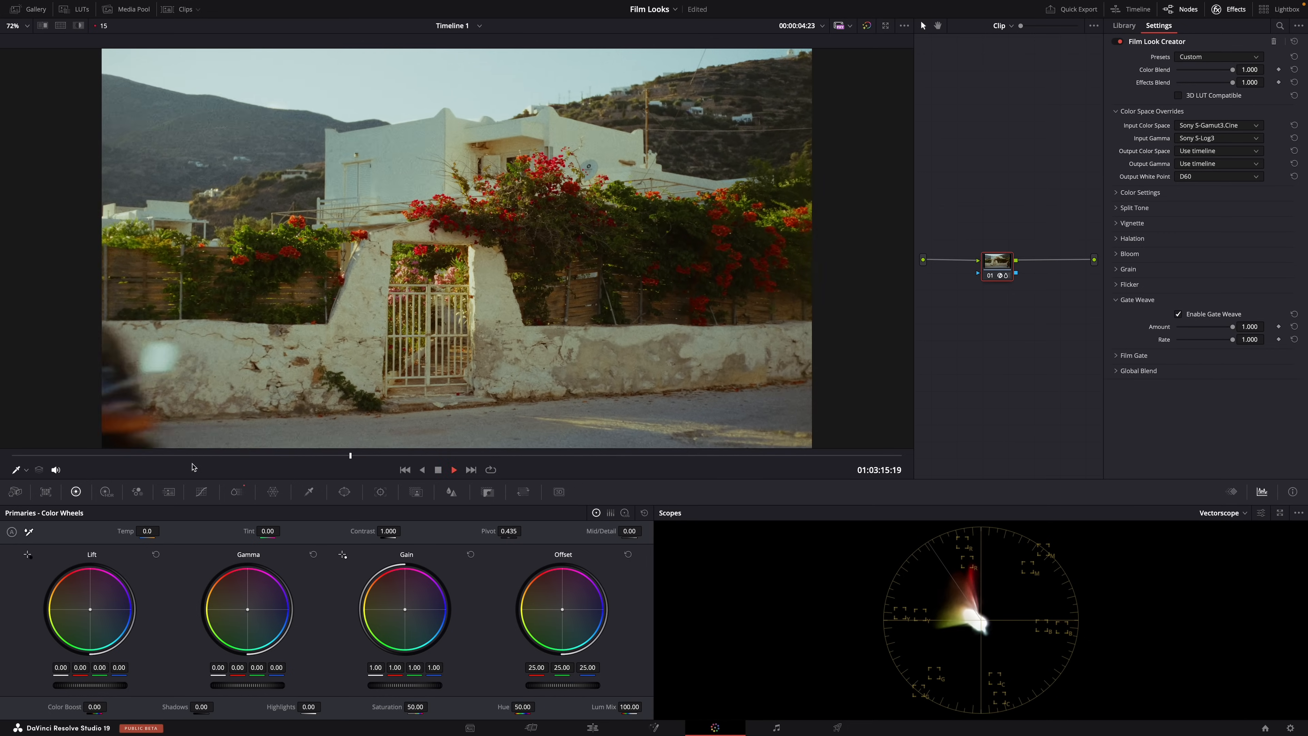
pyautogui.click(454, 469)
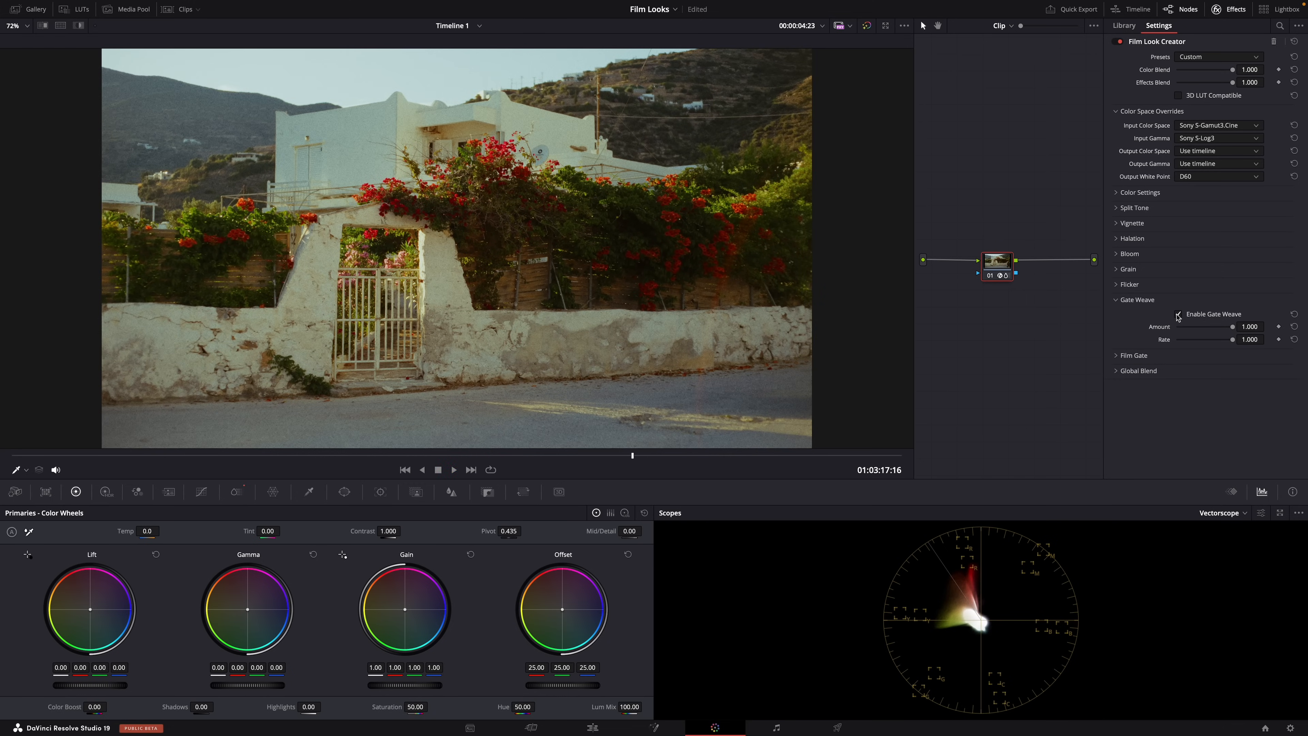
pyautogui.click(1115, 300)
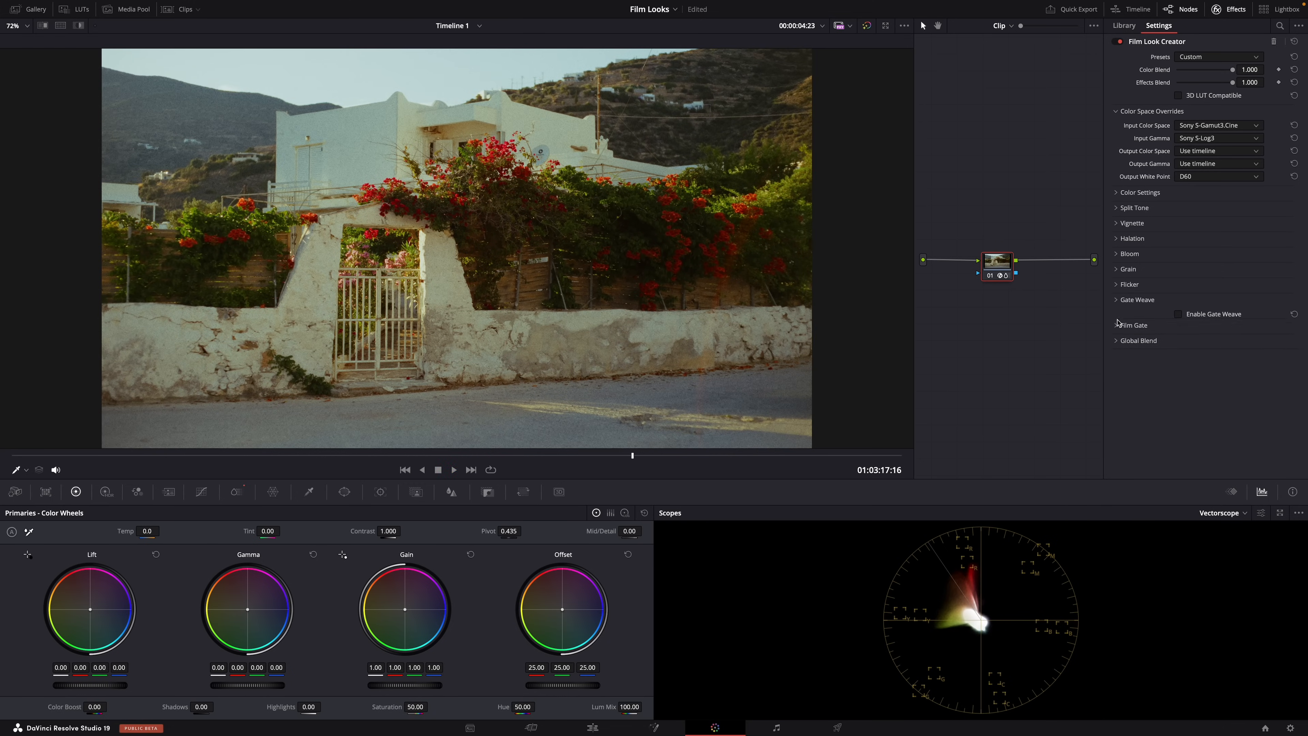
# Enable Film Gate and compare presets, leaving it on Super 16mm
pyautogui.click(1177, 328)
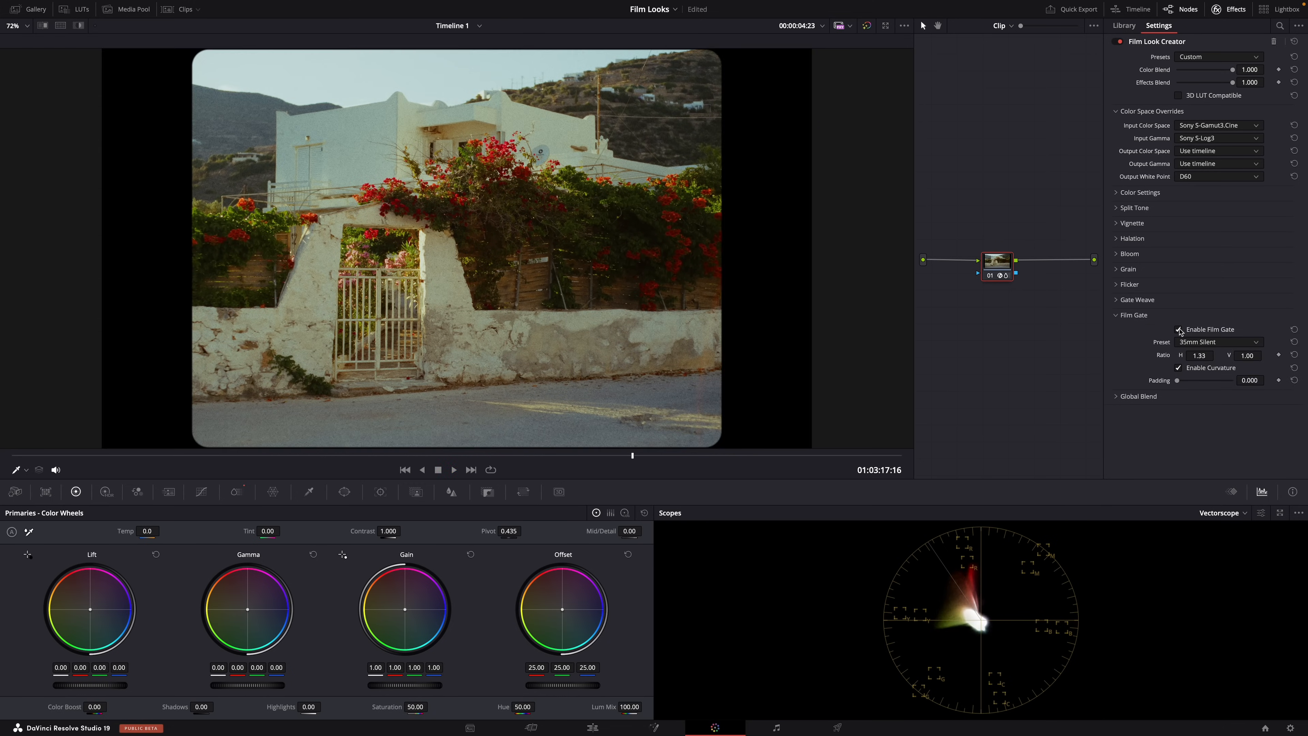
pyautogui.click(1178, 329)
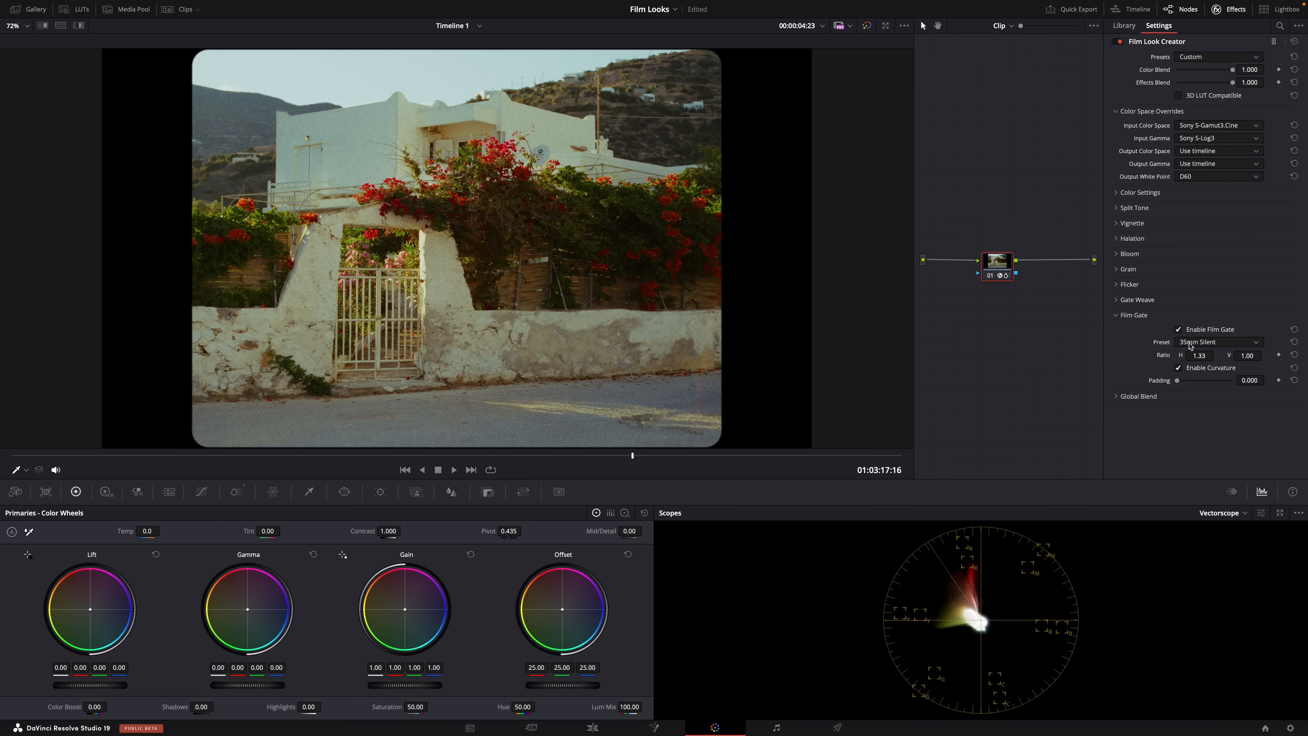
pyautogui.click(1218, 342)
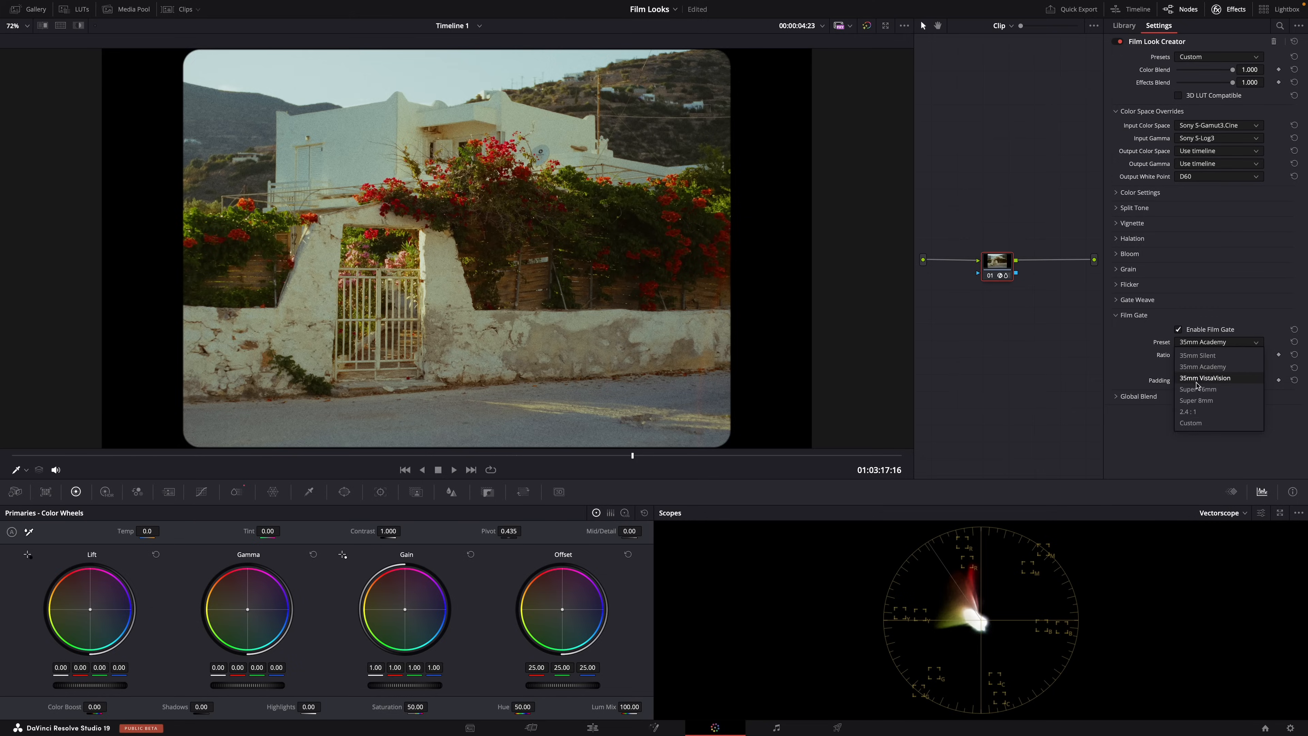
pyautogui.click(1196, 389)
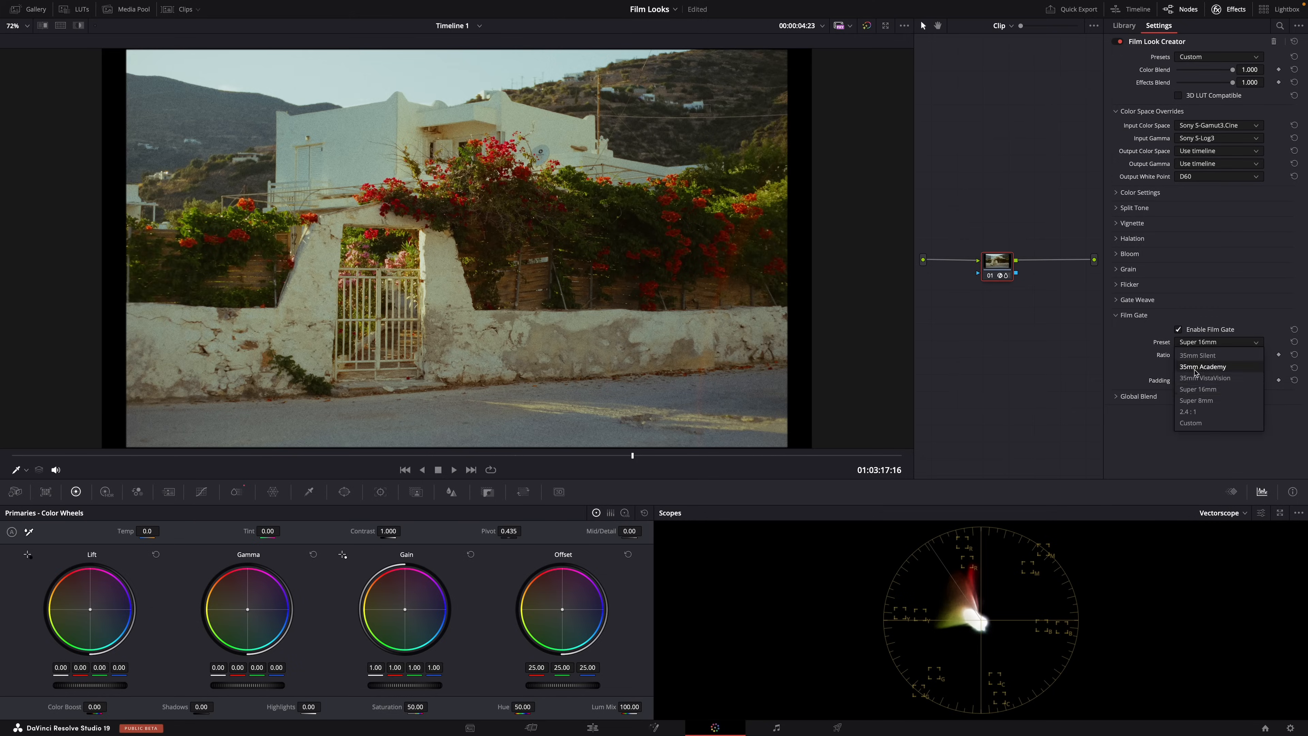